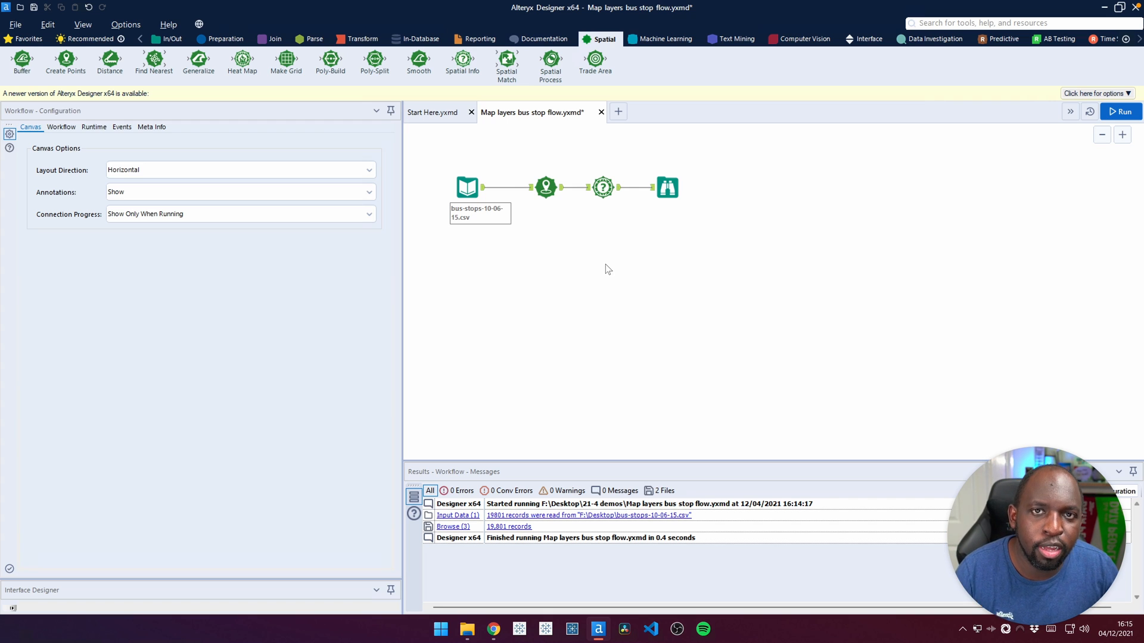
pyautogui.moveTo(679, 284)
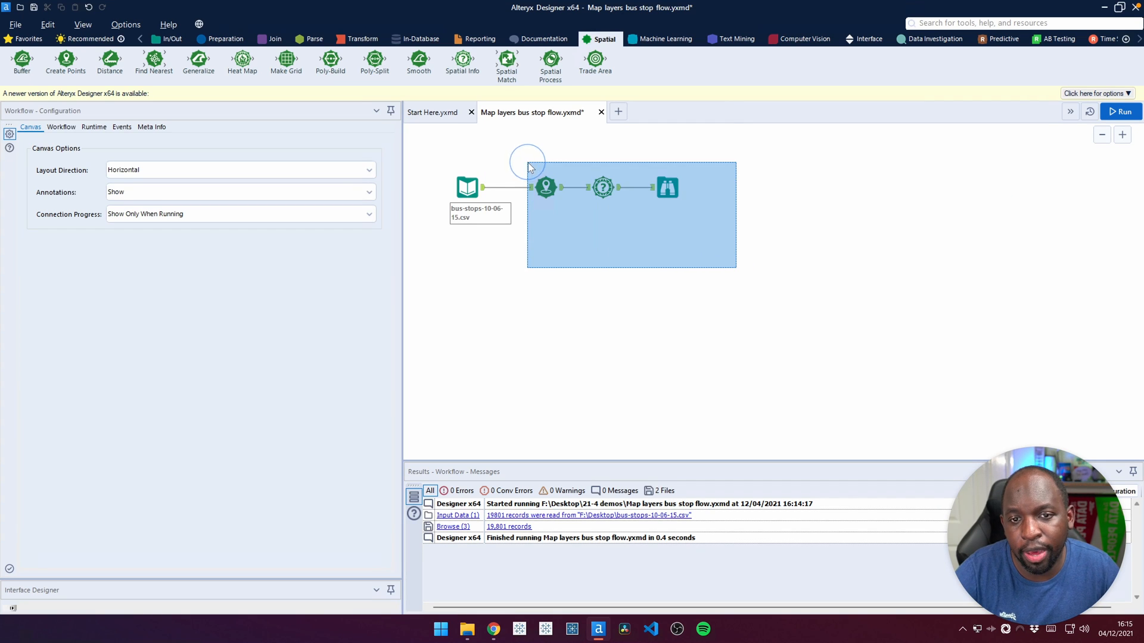
# - Delete the selected Create Points, Spatial Info and Browse tools from the canvas
pyautogui.press('Delete')
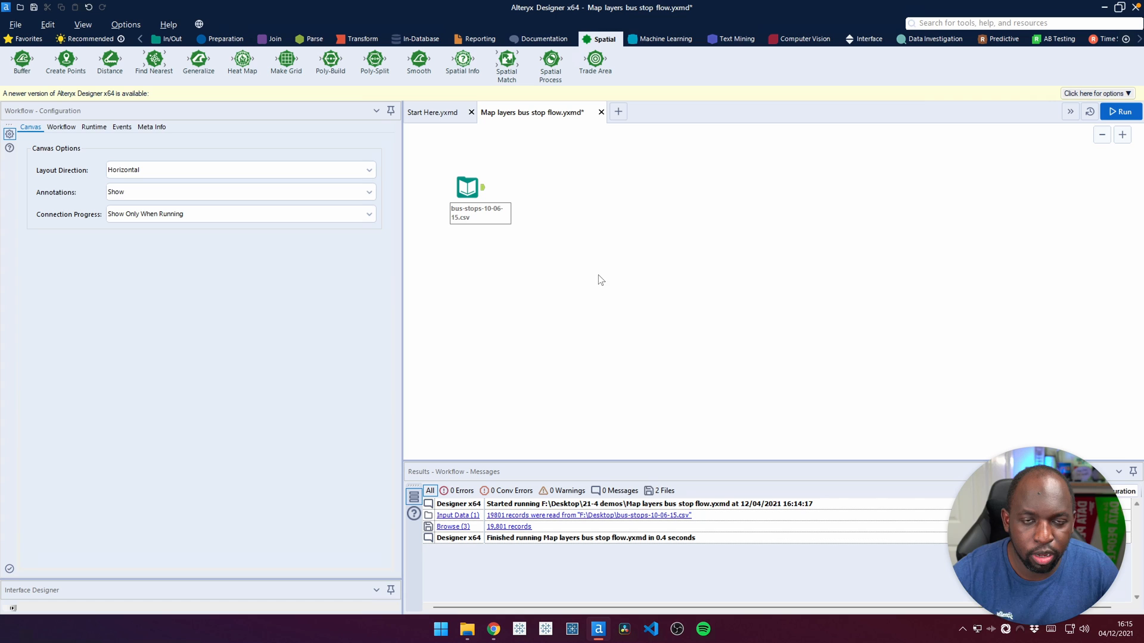
pyautogui.moveTo(598, 232)
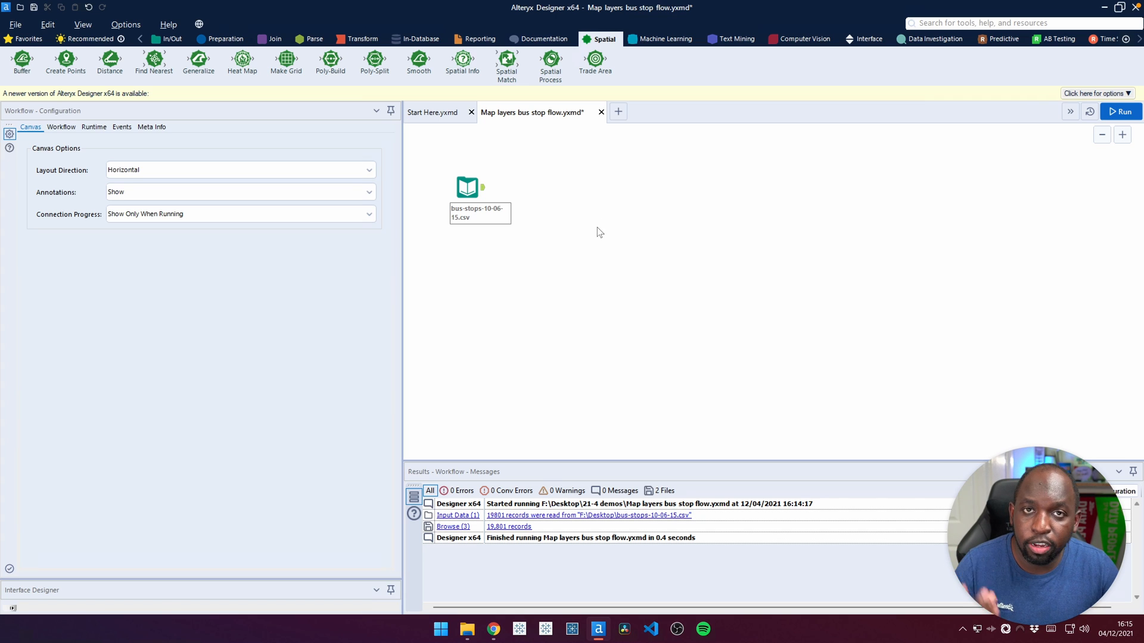
# - Select the bus-stops CSV input to show its configuration and record preview
pyautogui.click(467, 186)
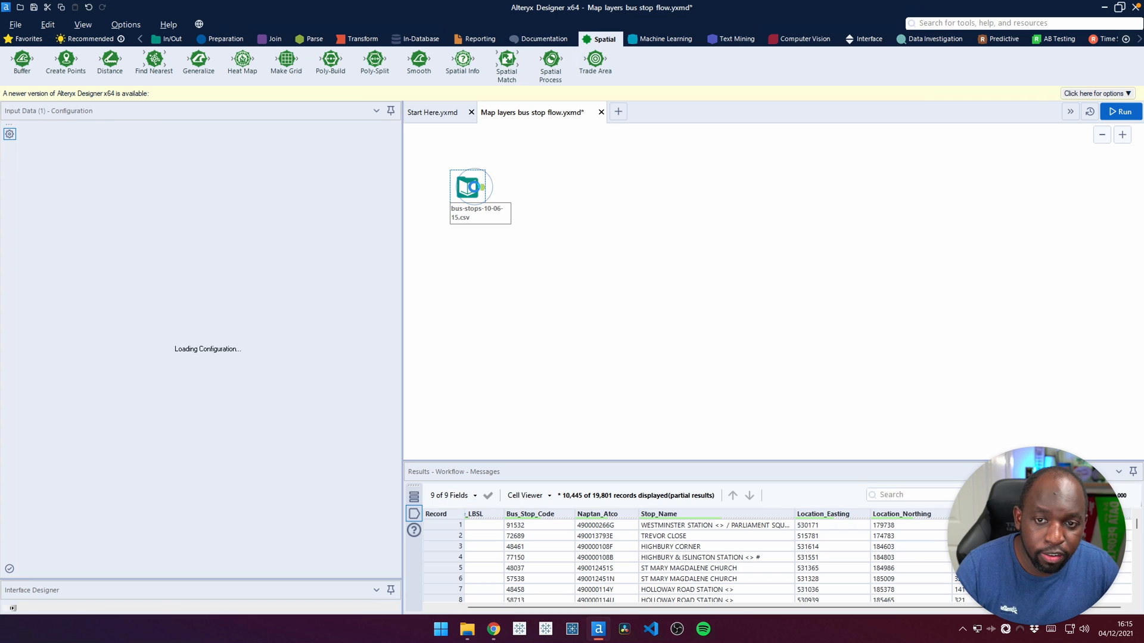
pyautogui.click(470, 186)
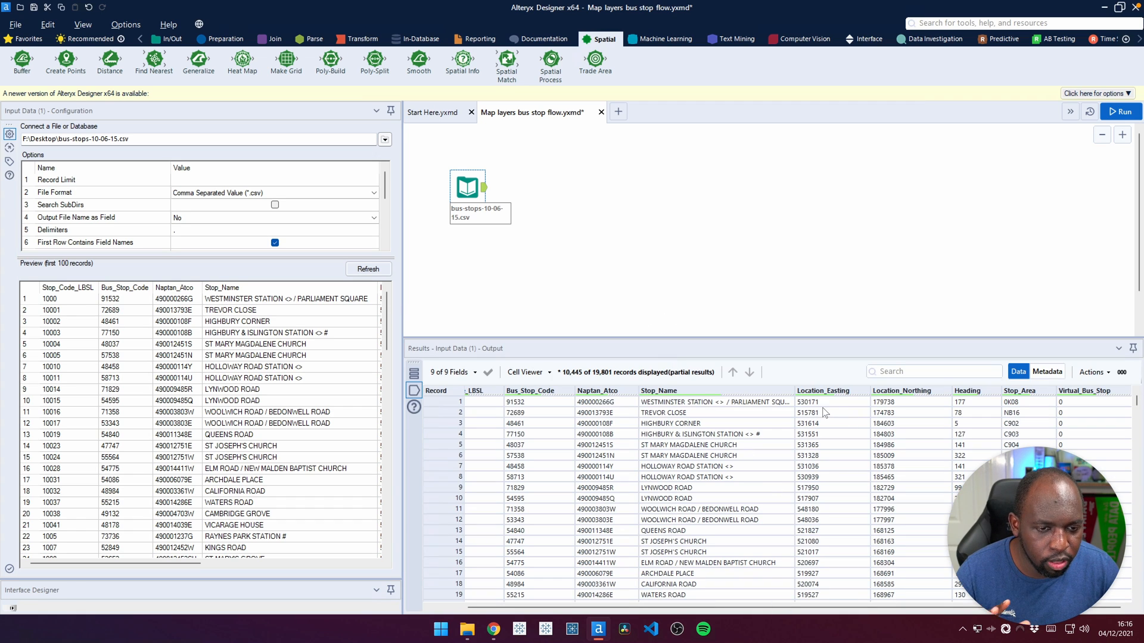
pyautogui.moveTo(892, 413)
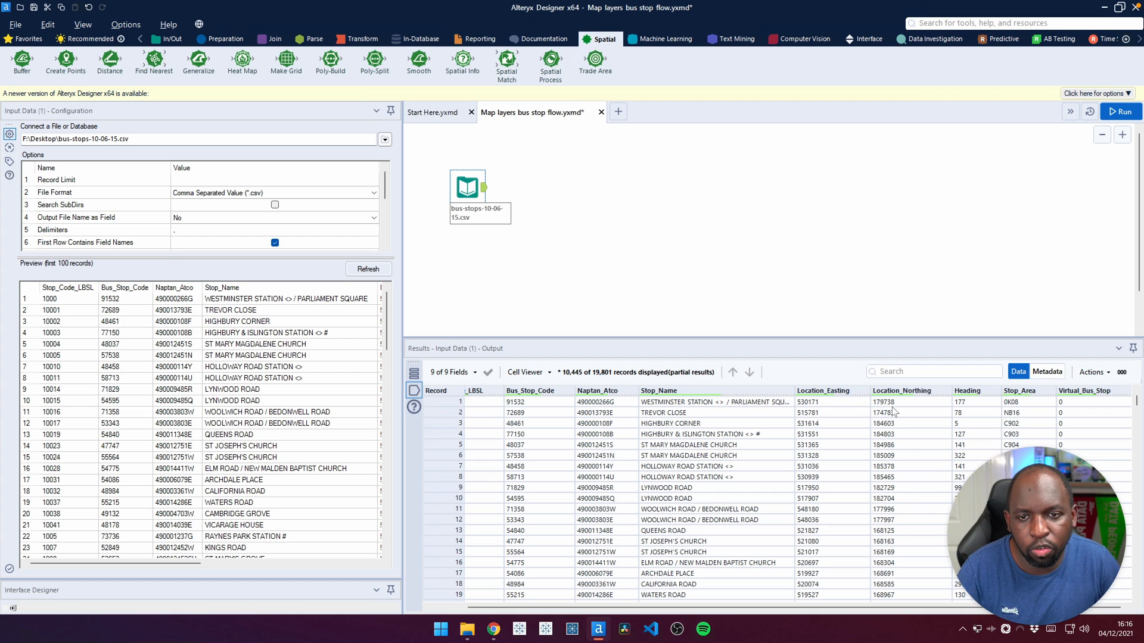
pyautogui.moveTo(848, 467)
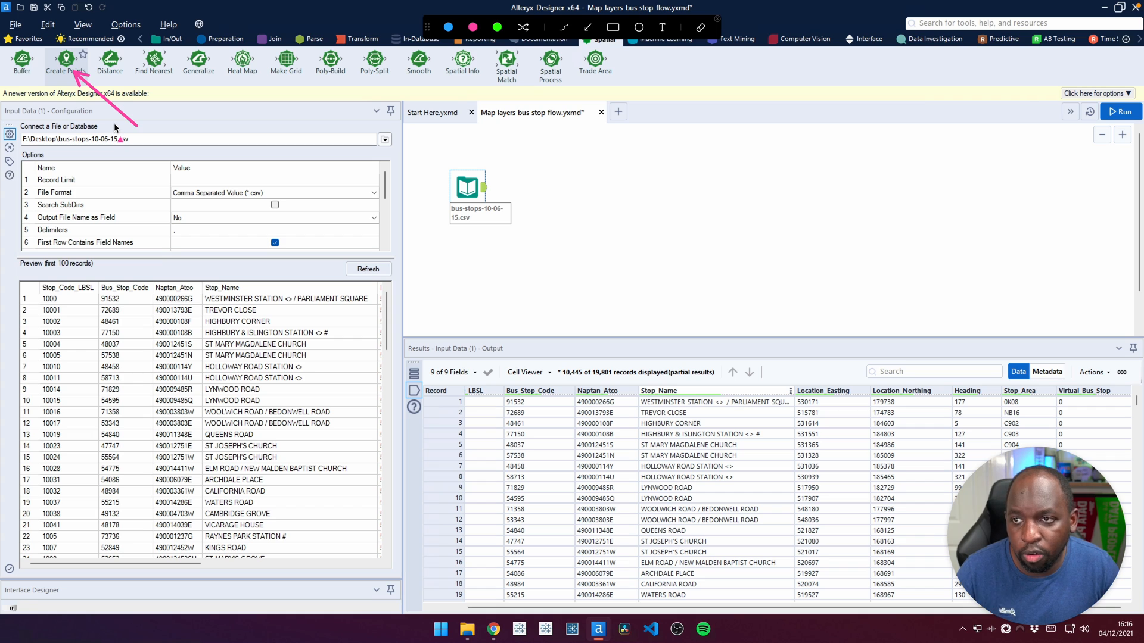
pyautogui.moveTo(619, 188)
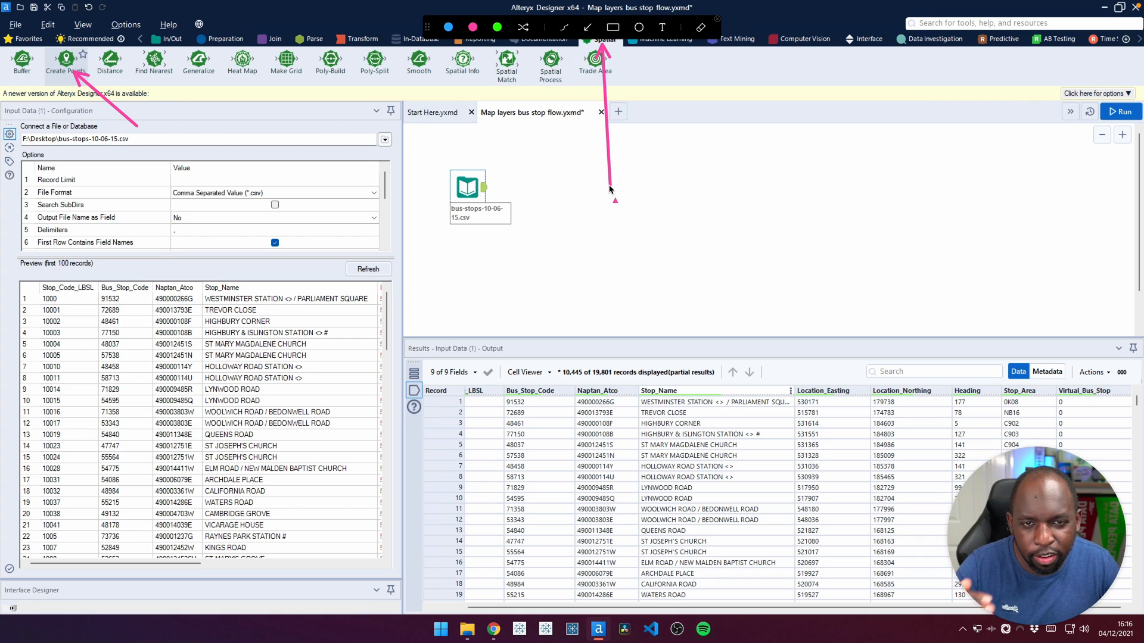
pyautogui.moveTo(123, 75)
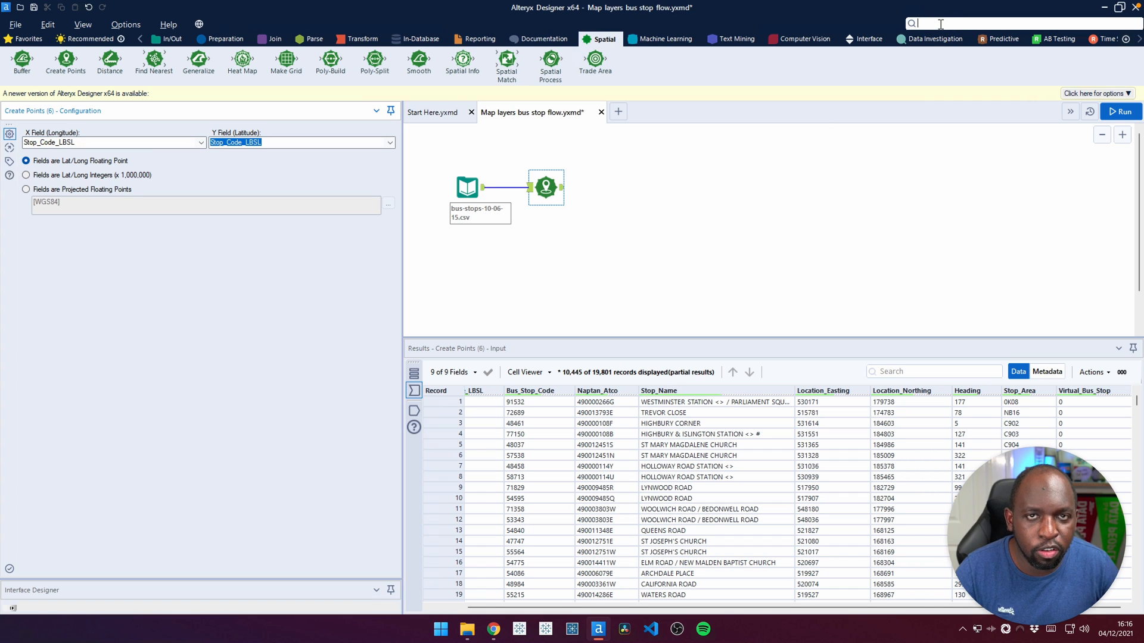
pyautogui.write('create')
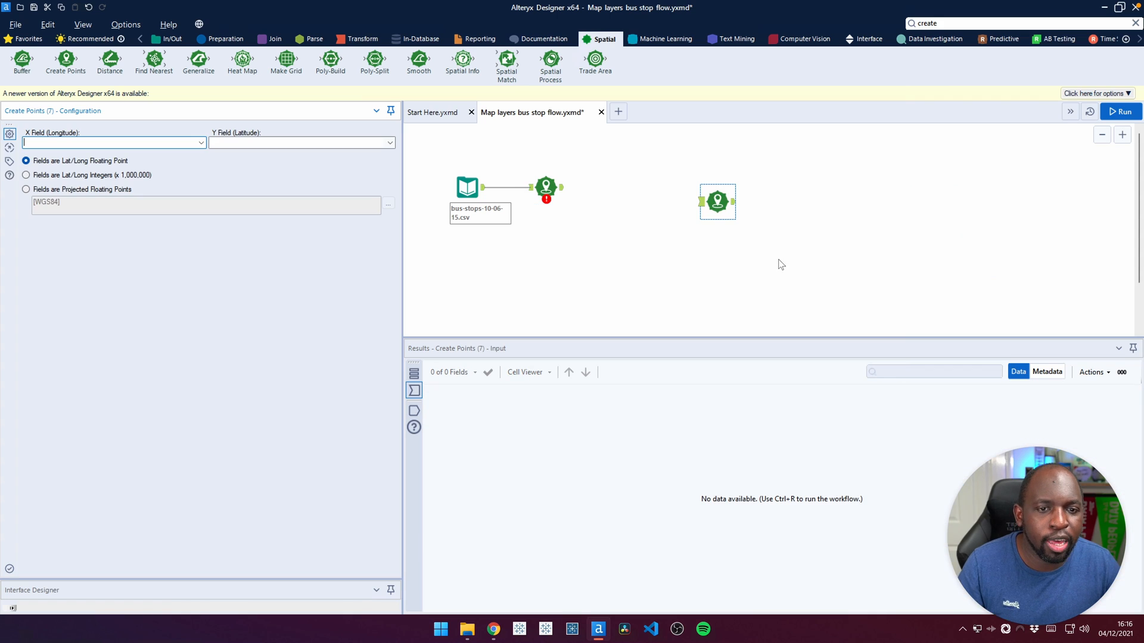
pyautogui.rightClick(718, 203)
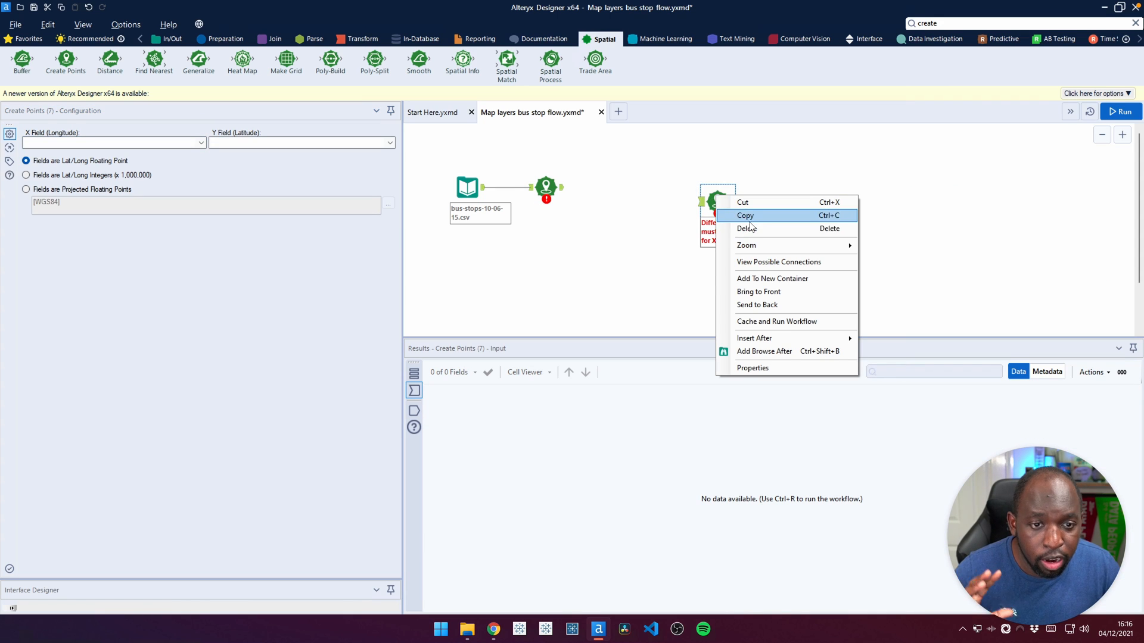
pyautogui.moveTo(774, 229)
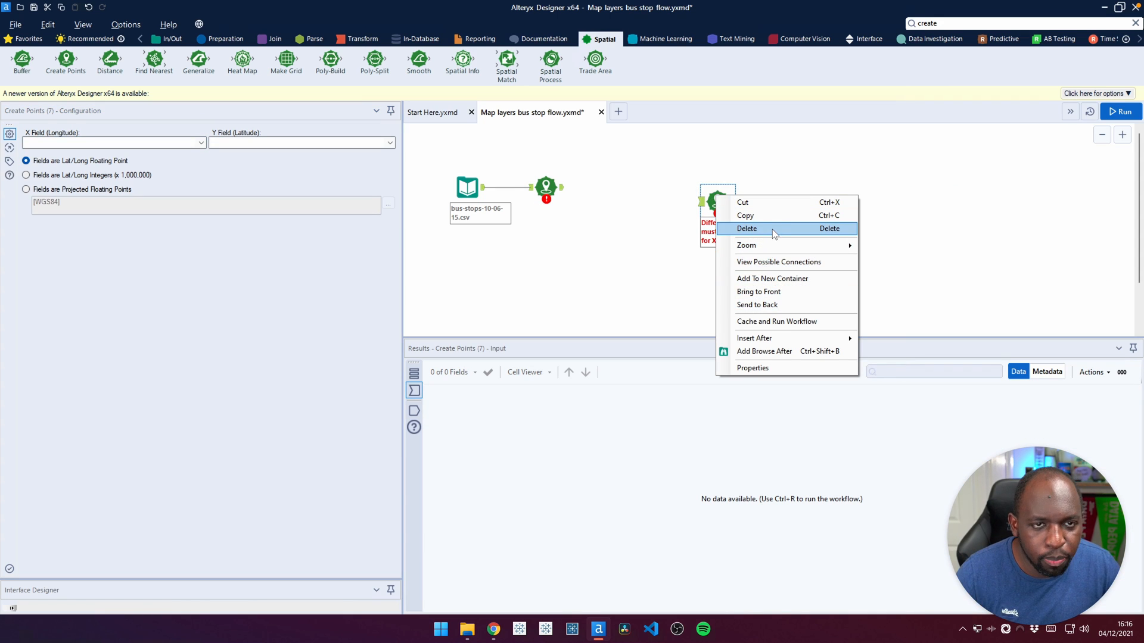
pyautogui.click(746, 228)
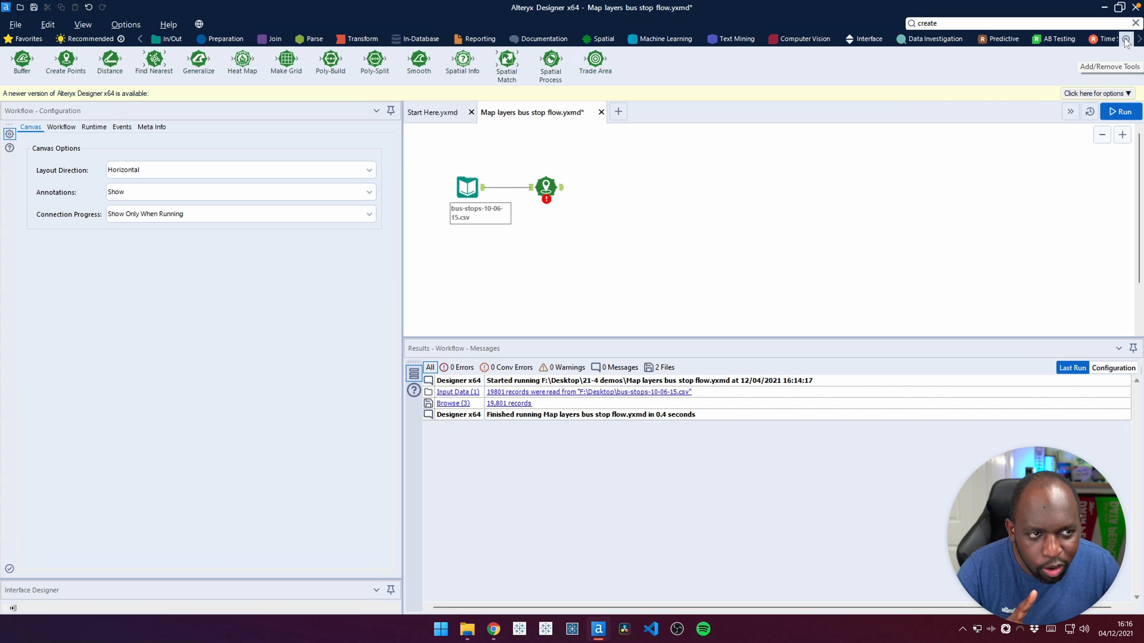
pyautogui.click(1126, 41)
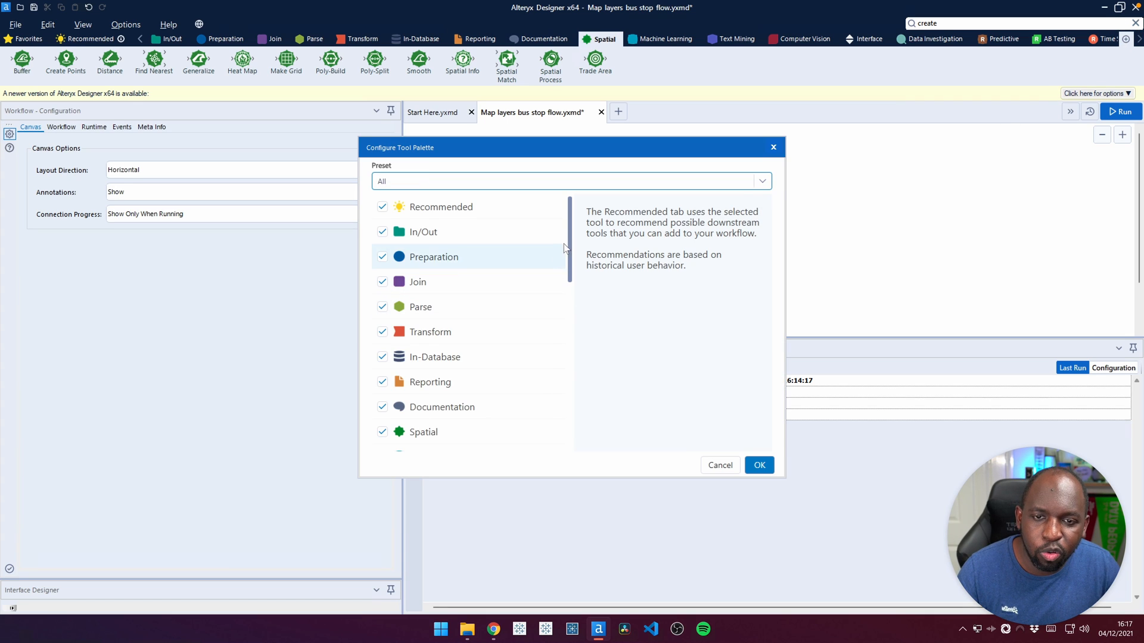
pyautogui.scroll(-3)
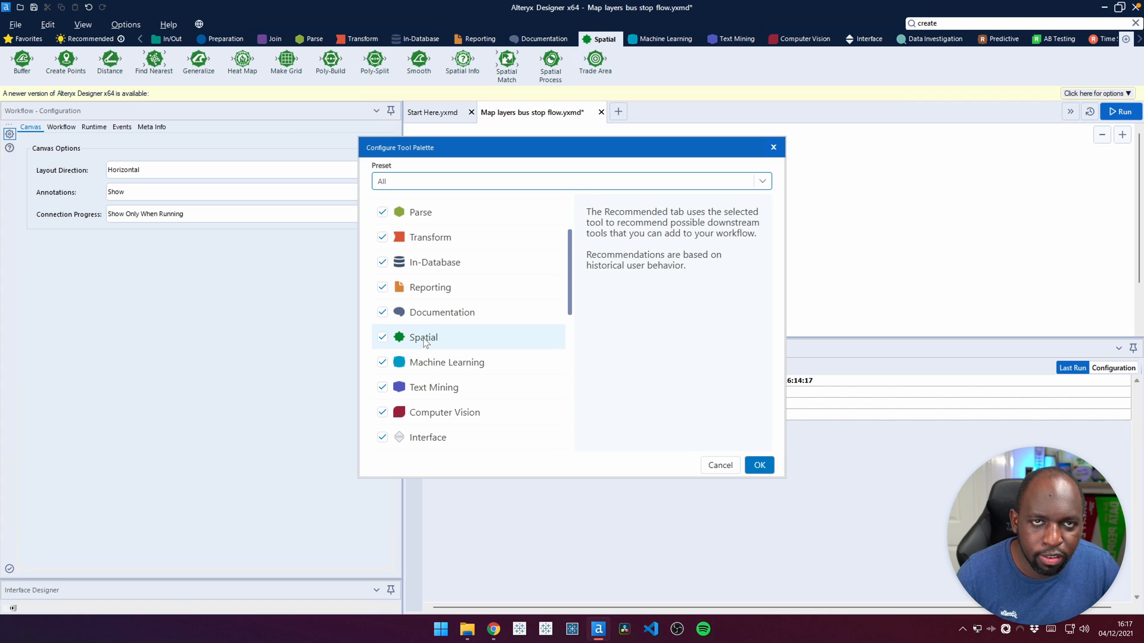
pyautogui.moveTo(772, 146)
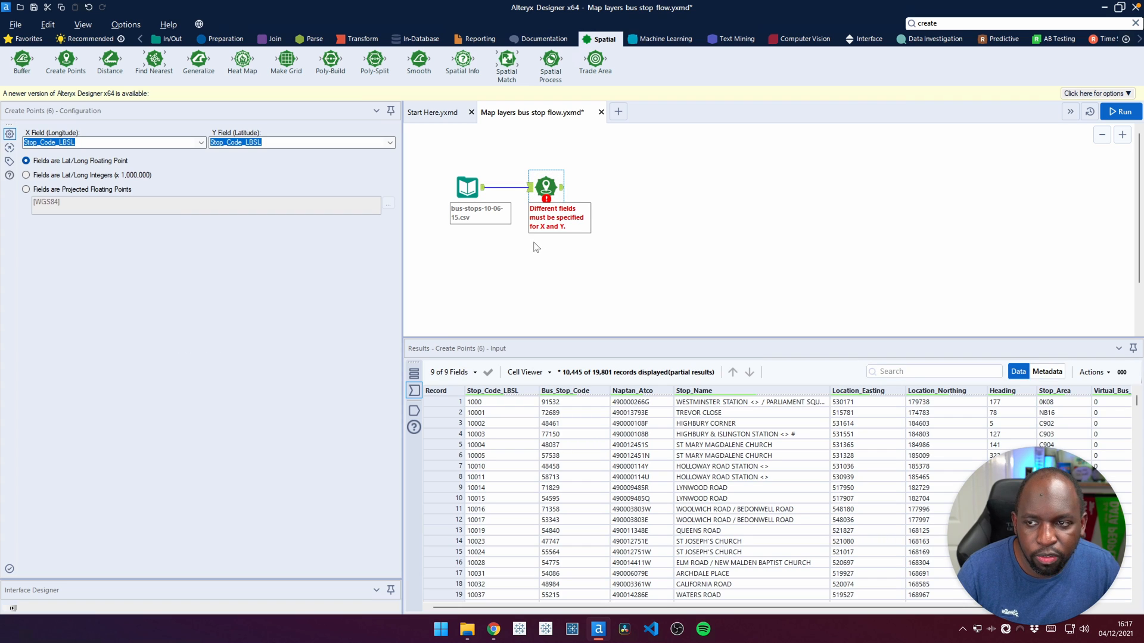
pyautogui.moveTo(440, 247)
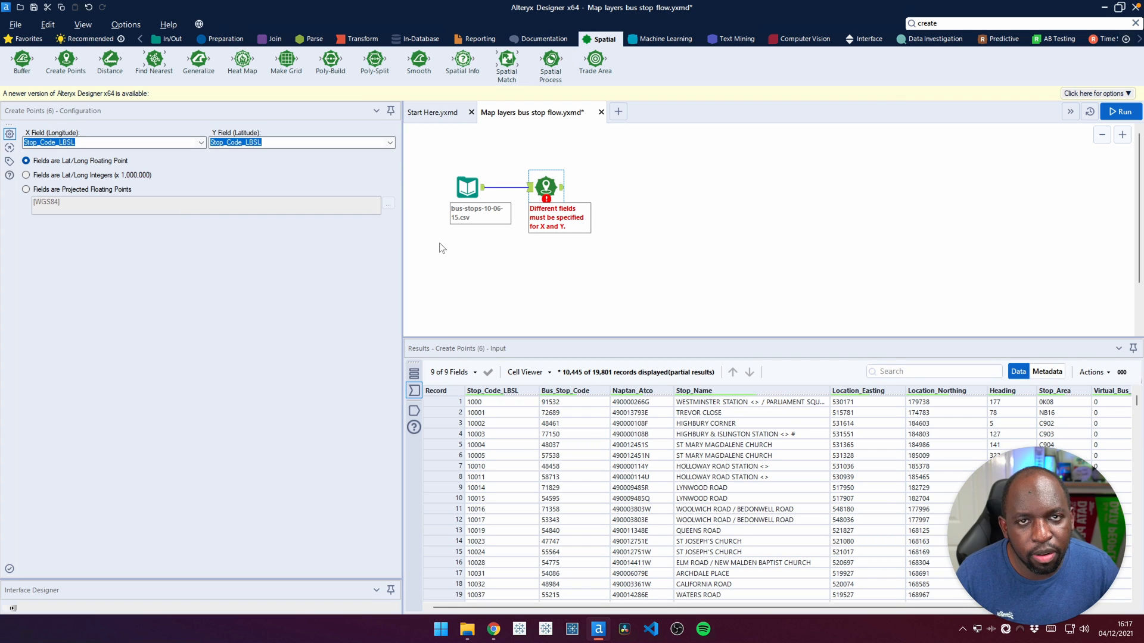
# - Set X to Location_Northing, Y to Location_Easting, as projected floating points
pyautogui.click(199, 142)
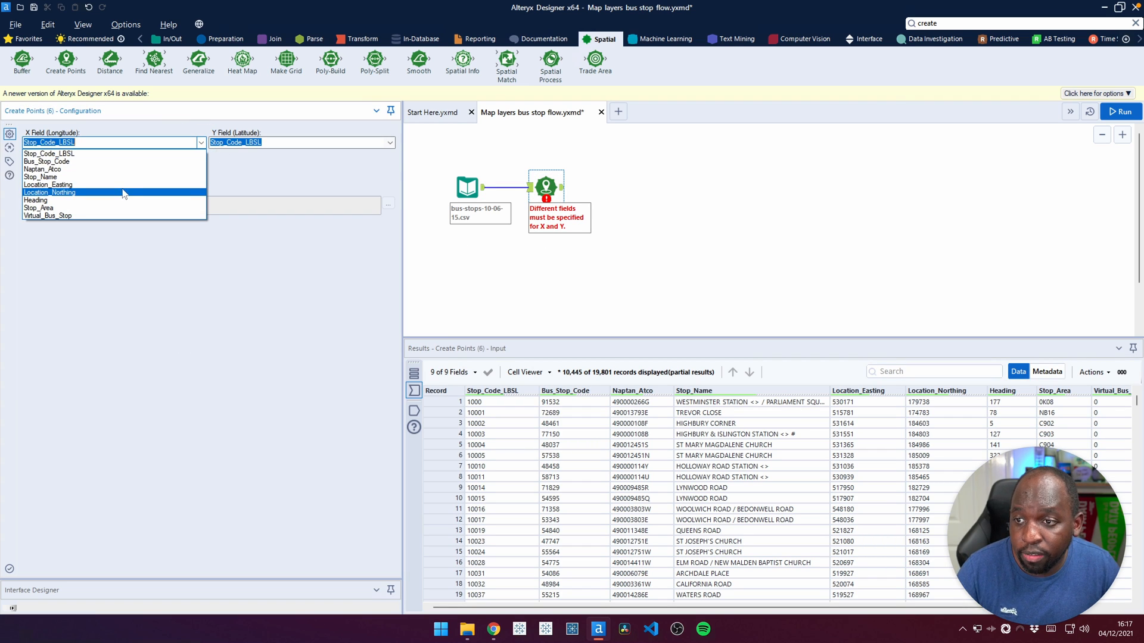
pyautogui.moveTo(113, 184)
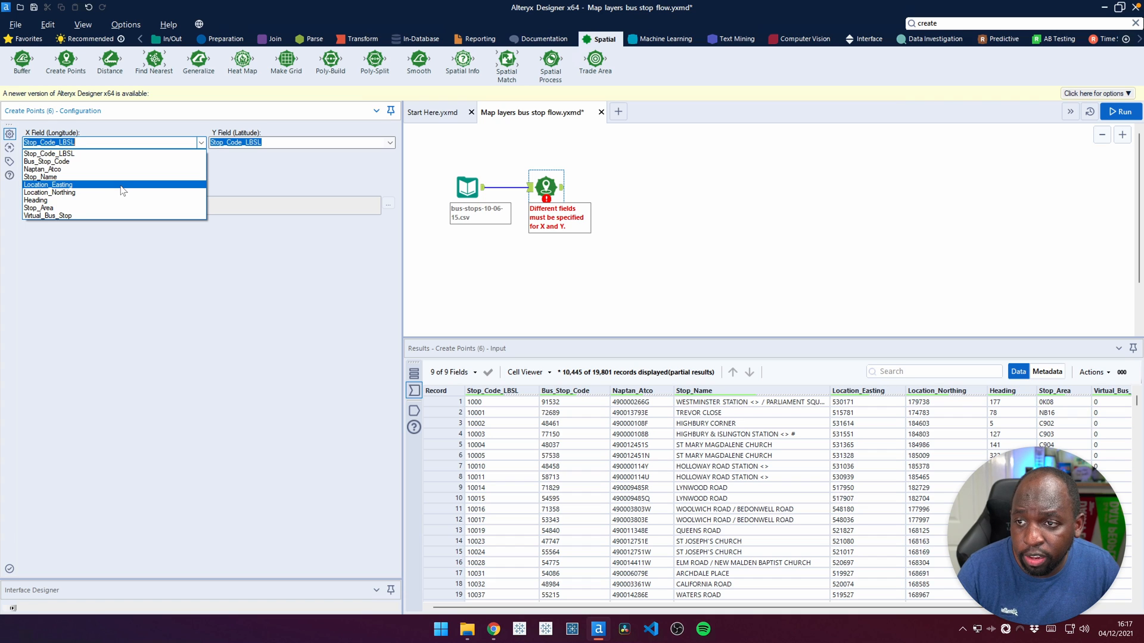
pyautogui.click(48, 192)
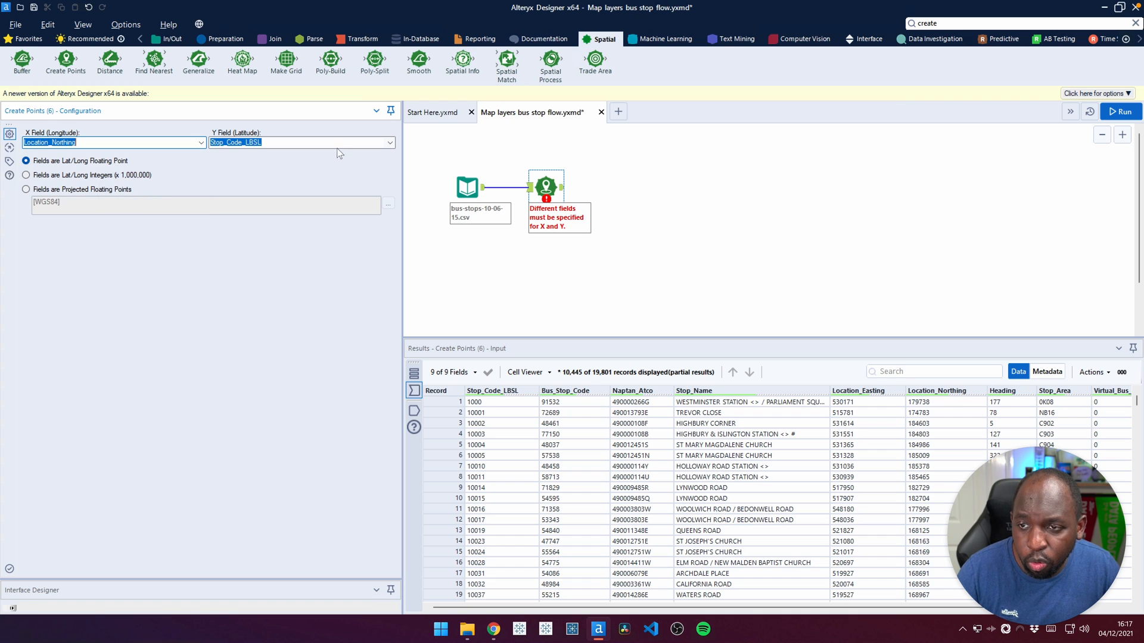
pyautogui.click(390, 141)
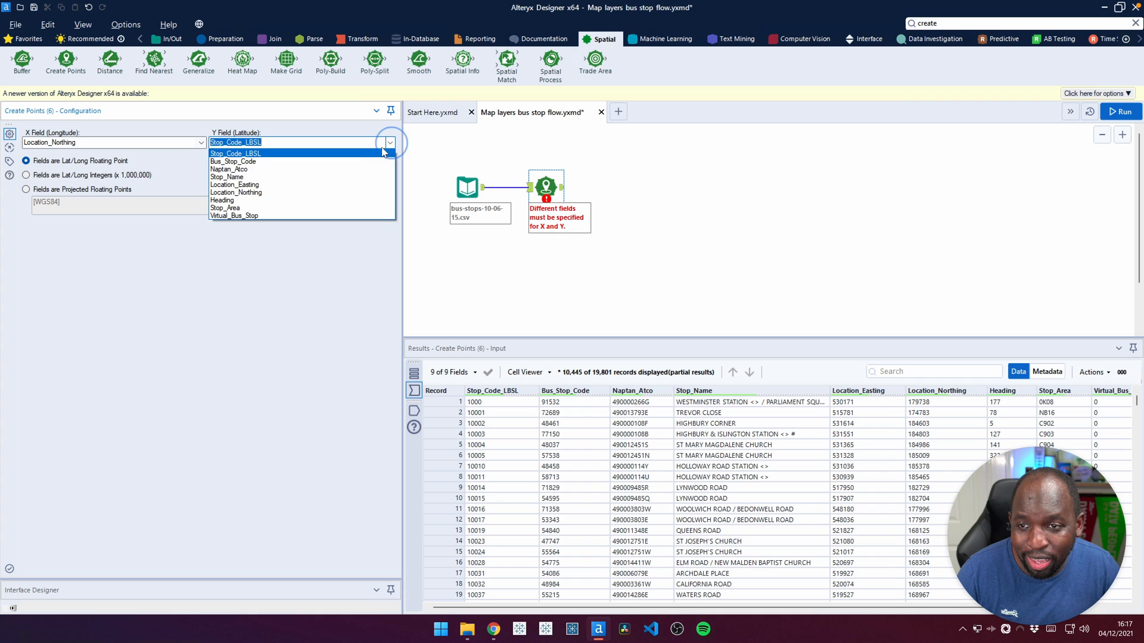
pyautogui.click(235, 184)
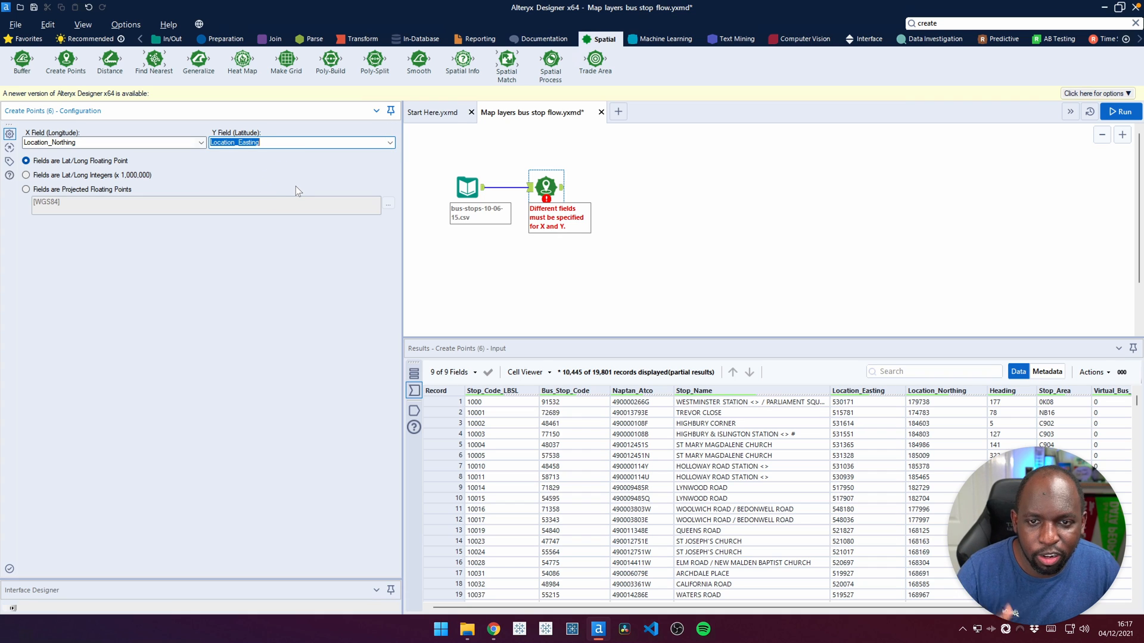
pyautogui.click(26, 189)
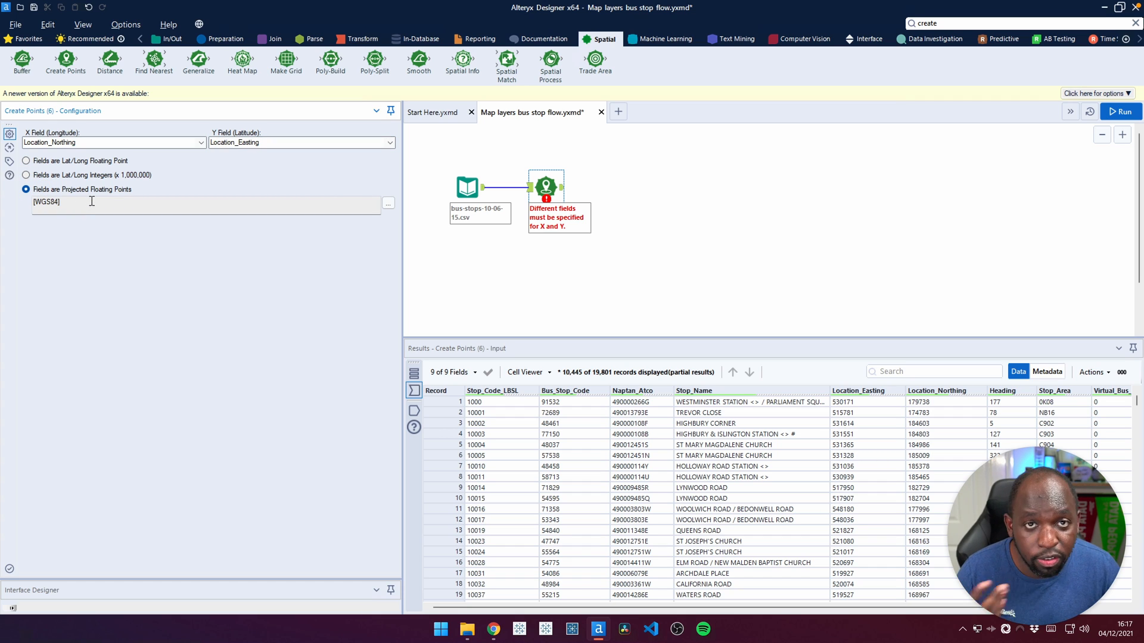
pyautogui.moveTo(387, 203)
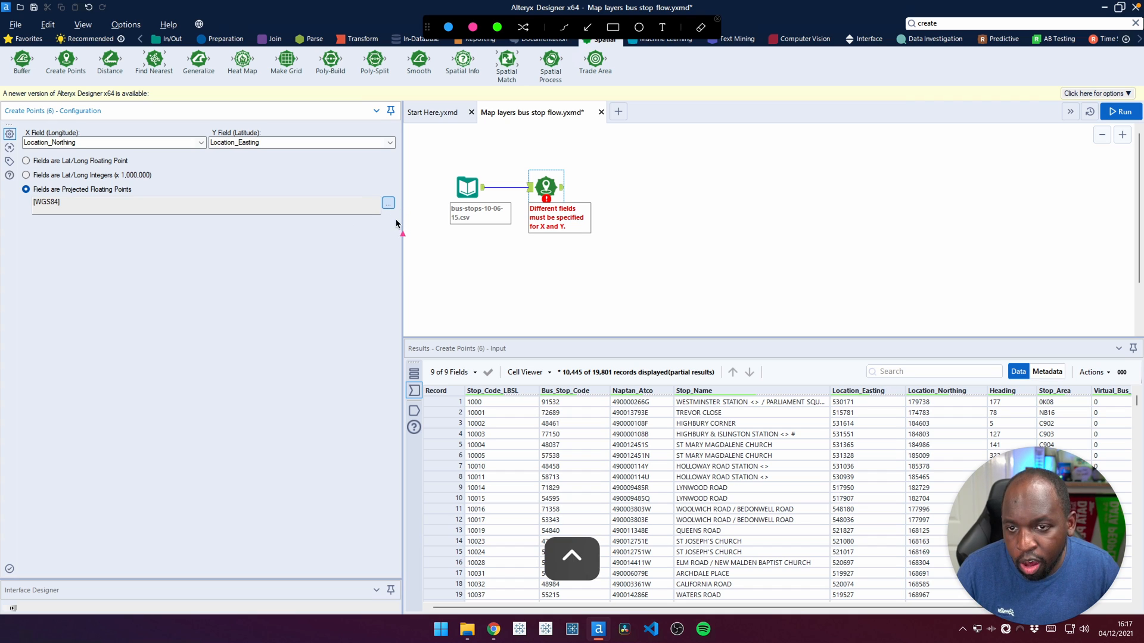
pyautogui.moveTo(358, 313)
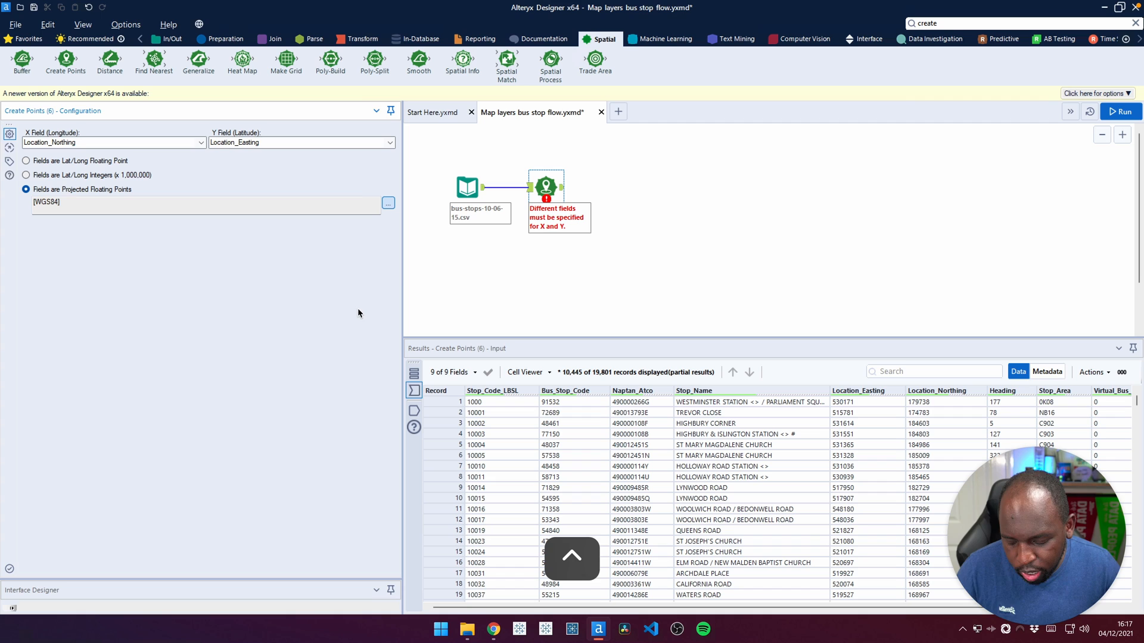
# - Set the points' projection to British National Grid (EPSG:27700) under National Grids
pyautogui.click(387, 203)
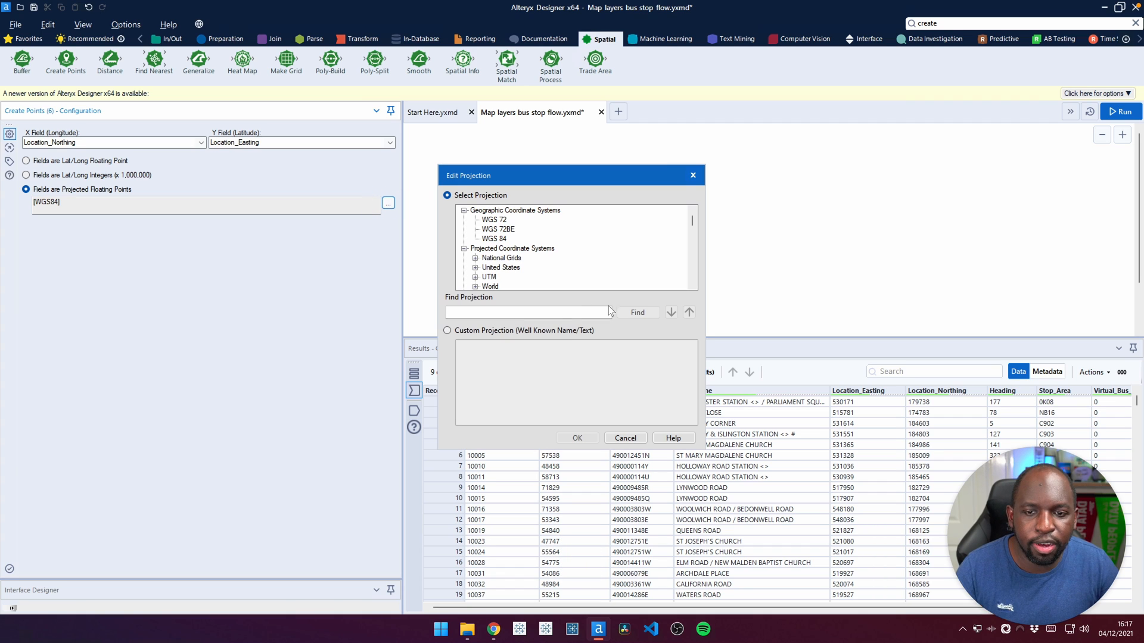
pyautogui.moveTo(641, 304)
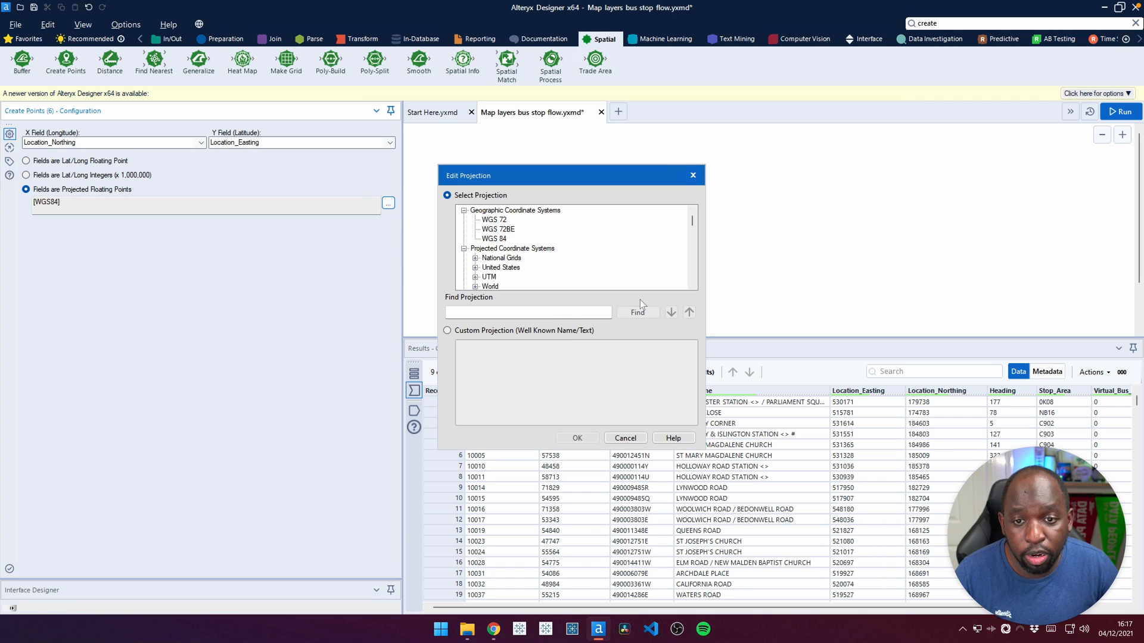
pyautogui.scroll(-3)
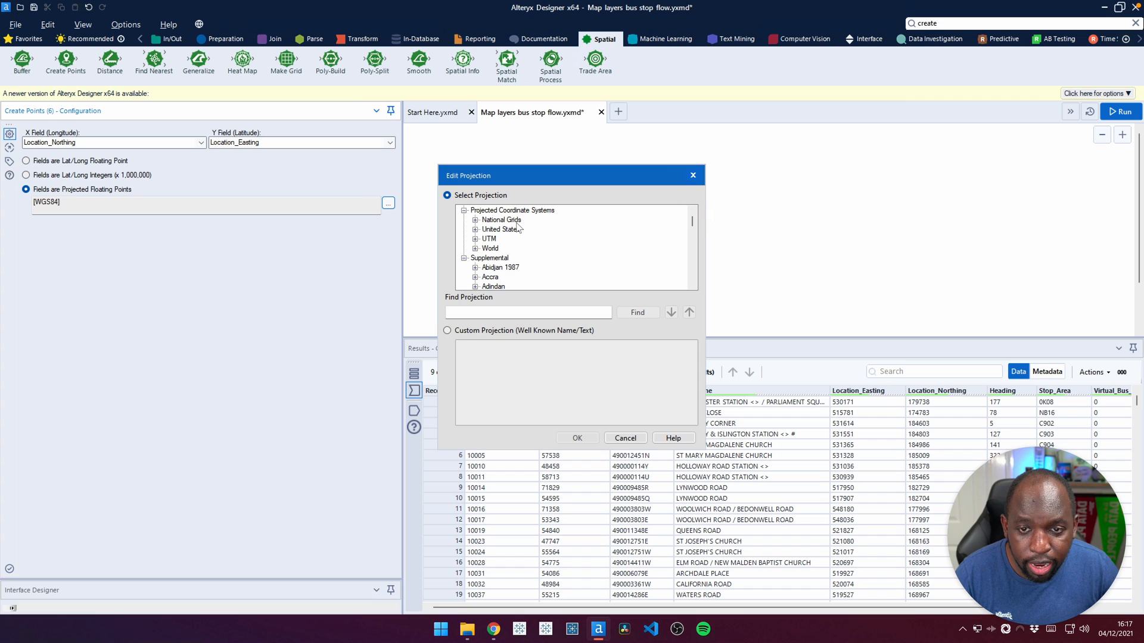
pyautogui.click(476, 219)
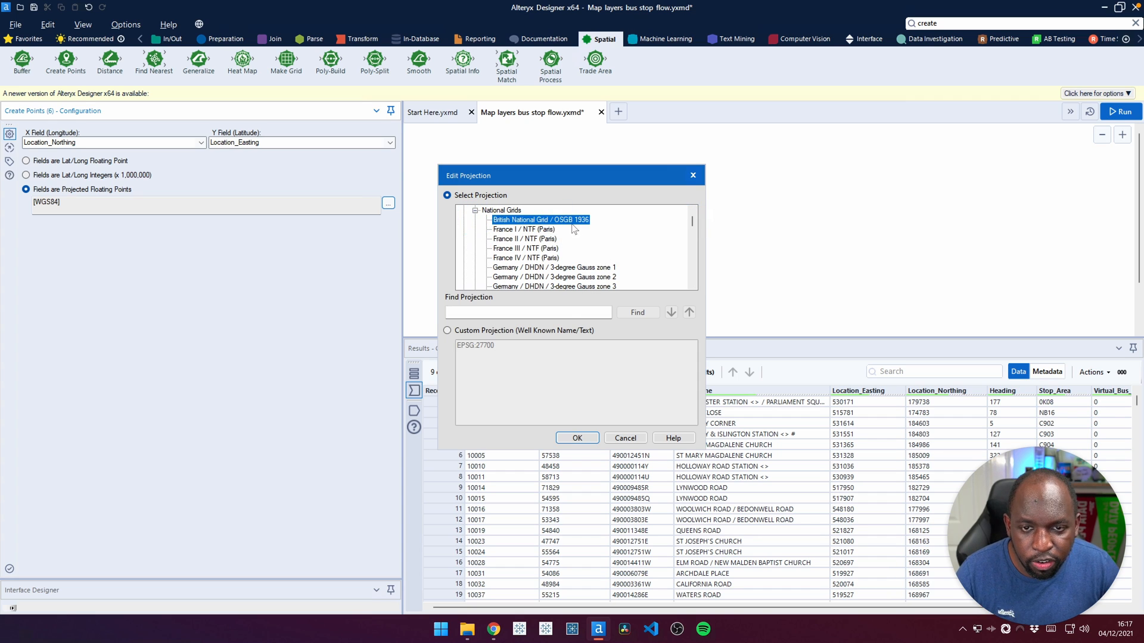
pyautogui.moveTo(589, 230)
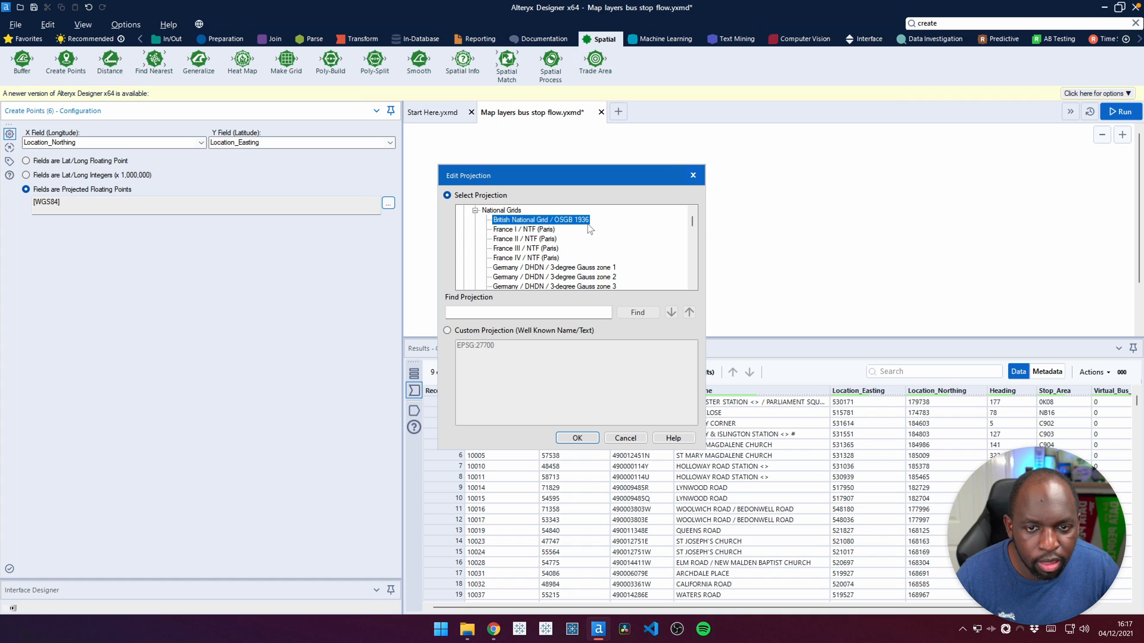
pyautogui.moveTo(501, 353)
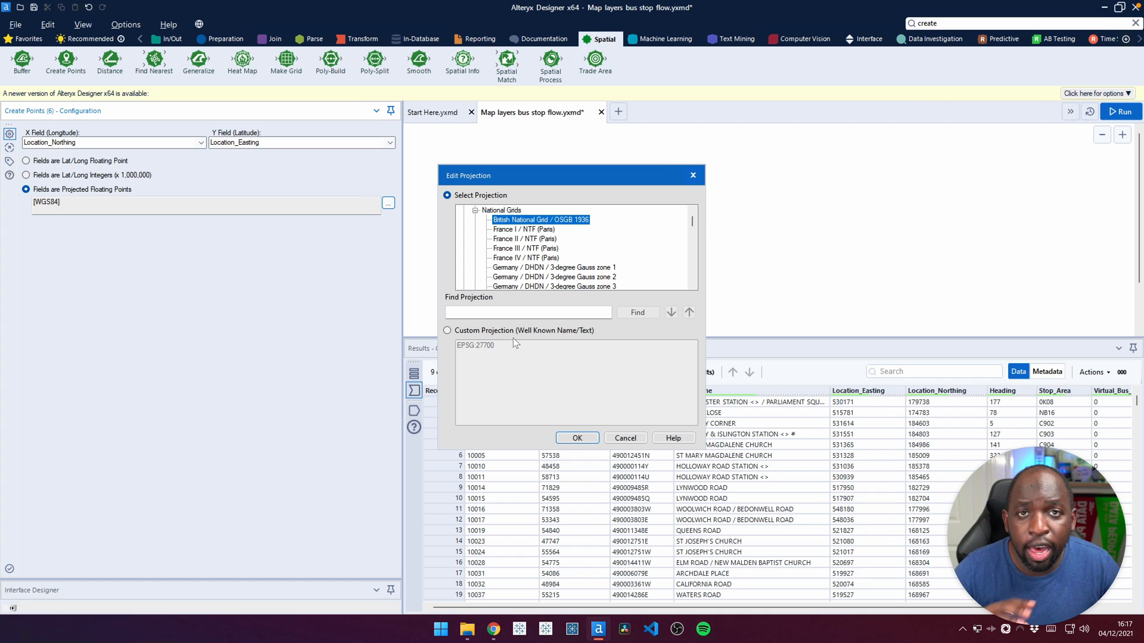
pyautogui.moveTo(553, 391)
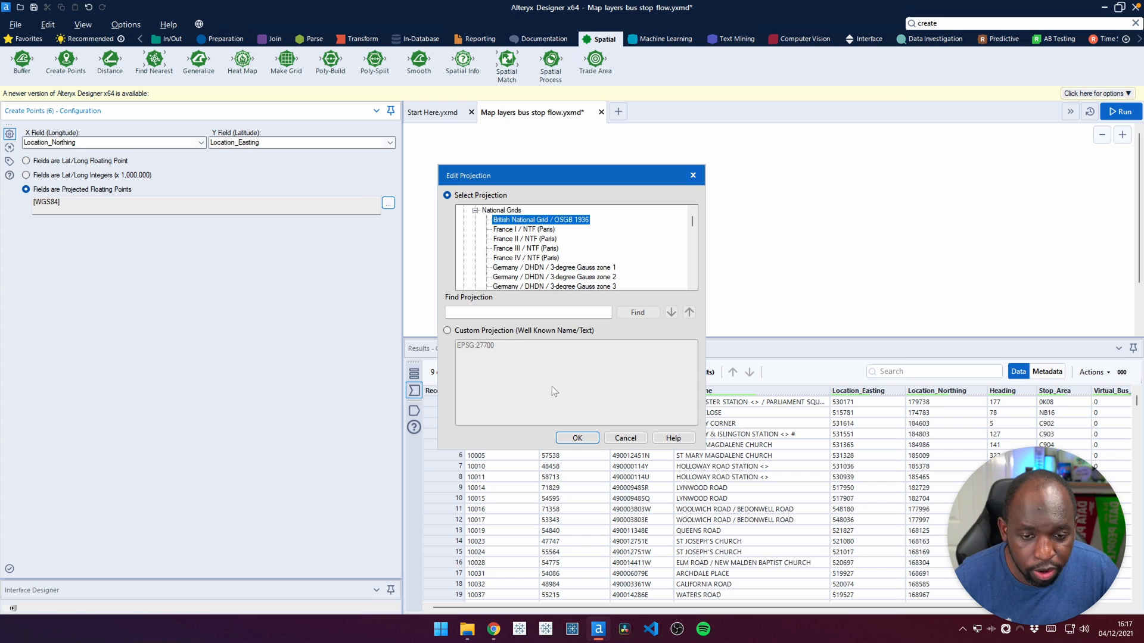
pyautogui.moveTo(570, 436)
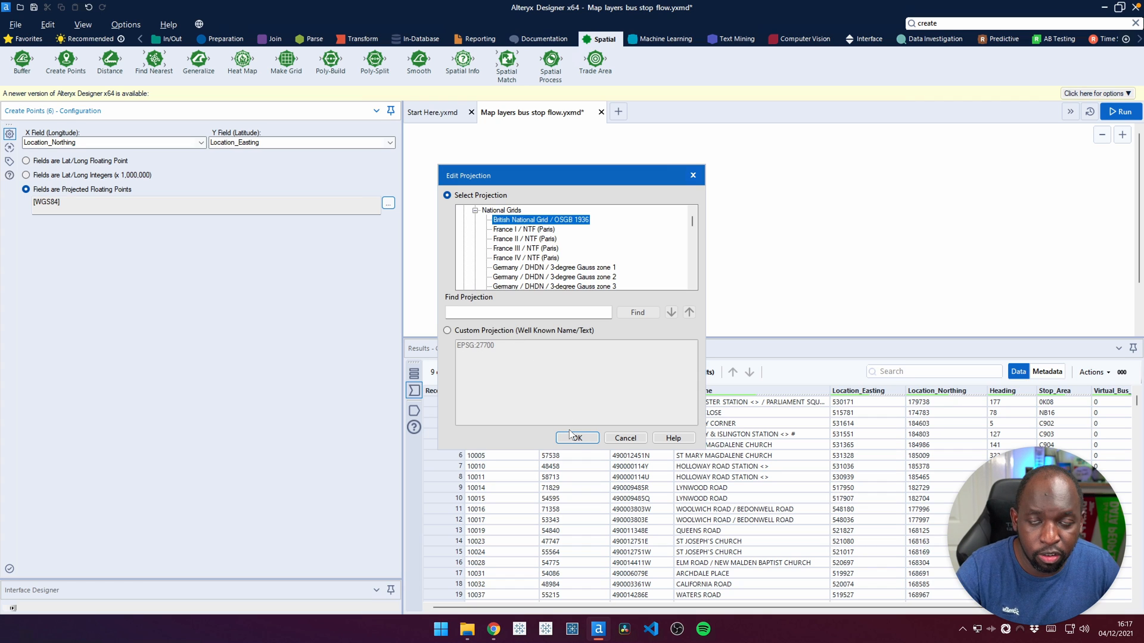
pyautogui.click(577, 437)
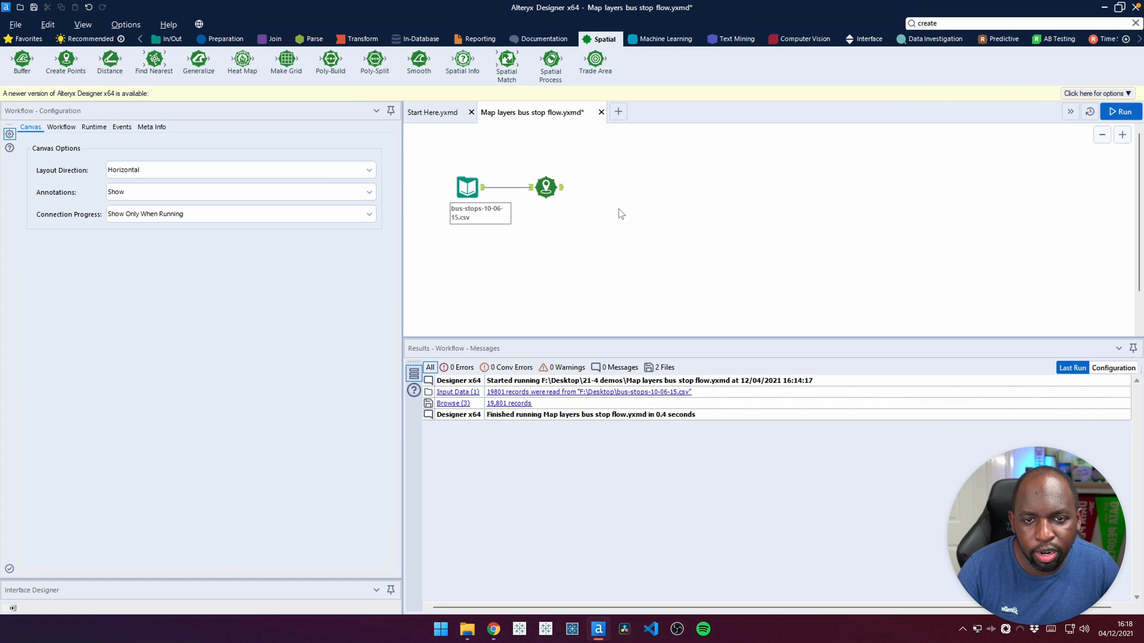
# - Add a Browse output after the Create Points tool
pyautogui.rightClick(546, 187)
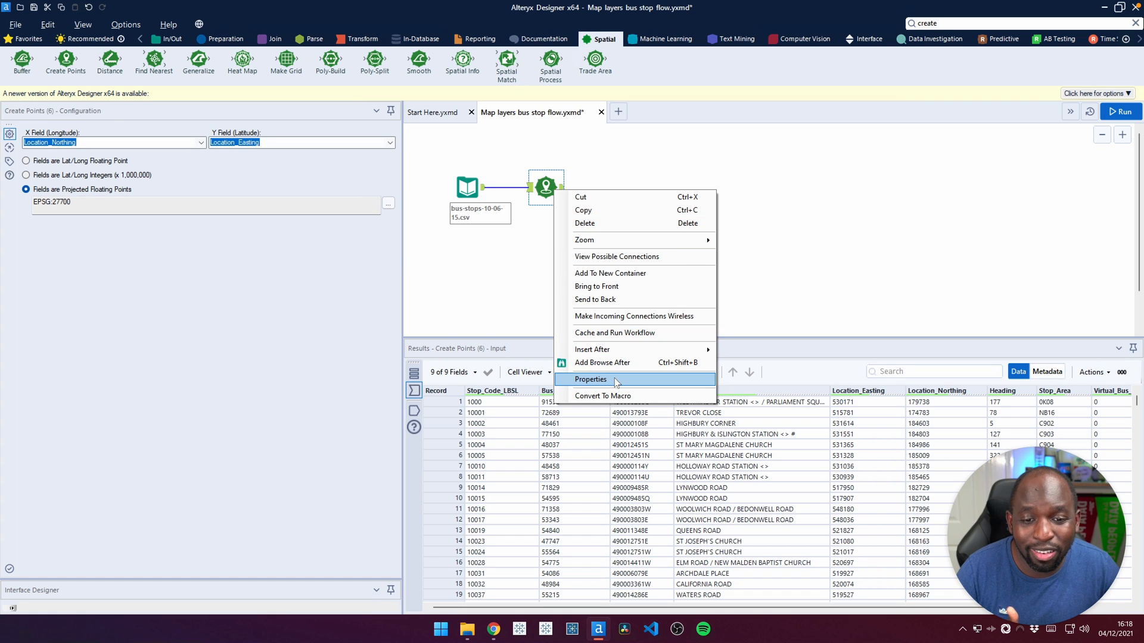
pyautogui.click(602, 362)
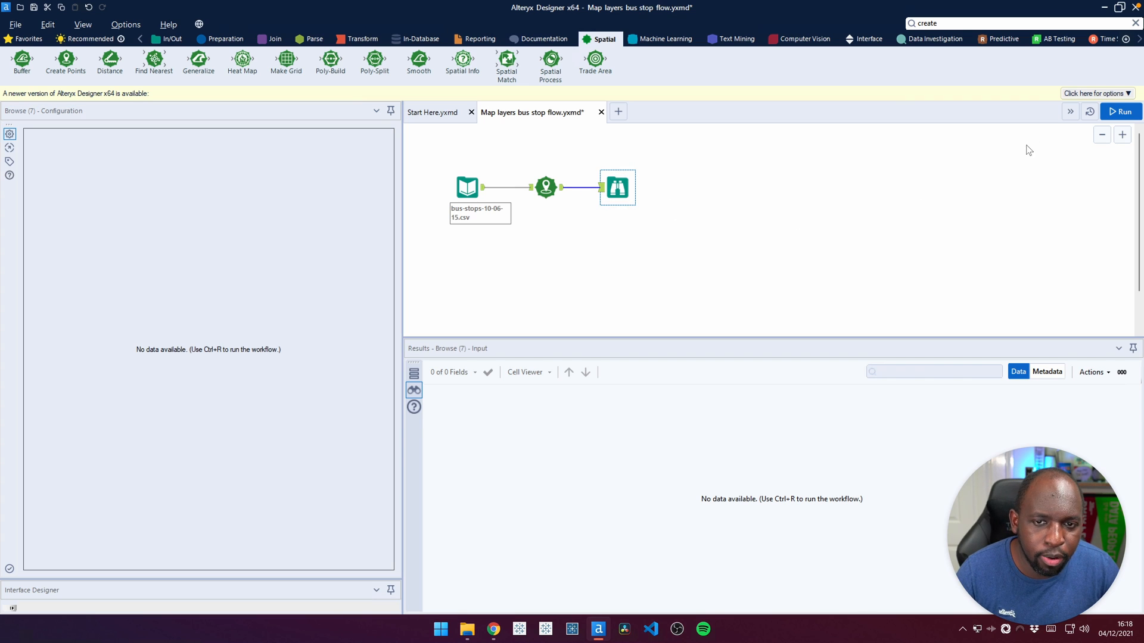
# - Run the workflow to map the 19,801 bus-stop points in the Browse output
pyautogui.click(1121, 112)
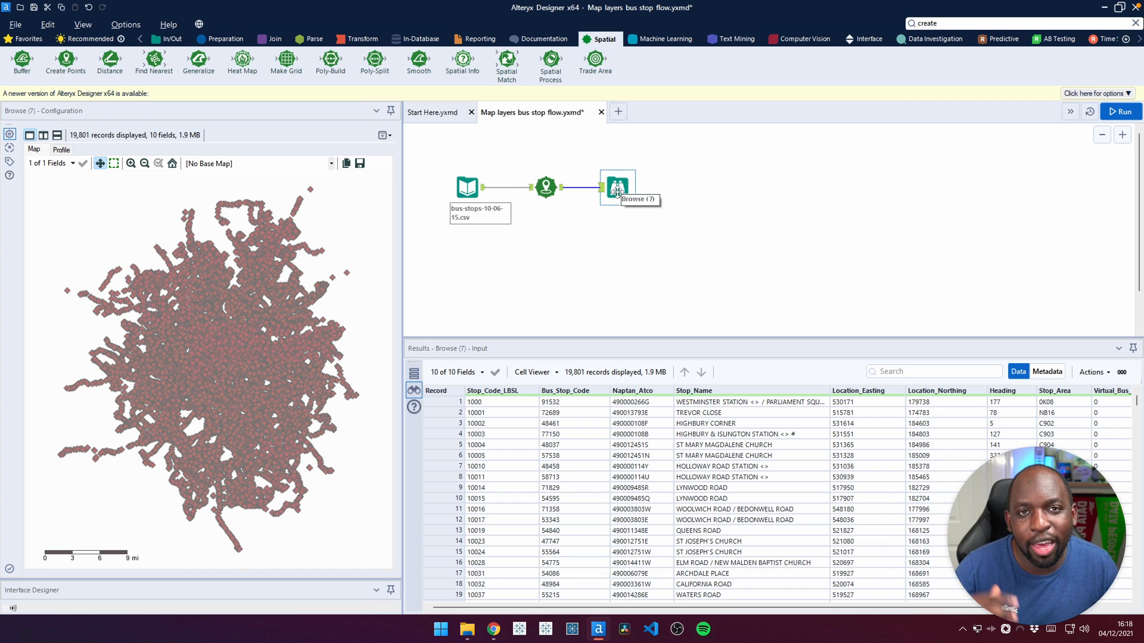
pyautogui.moveTo(521, 236)
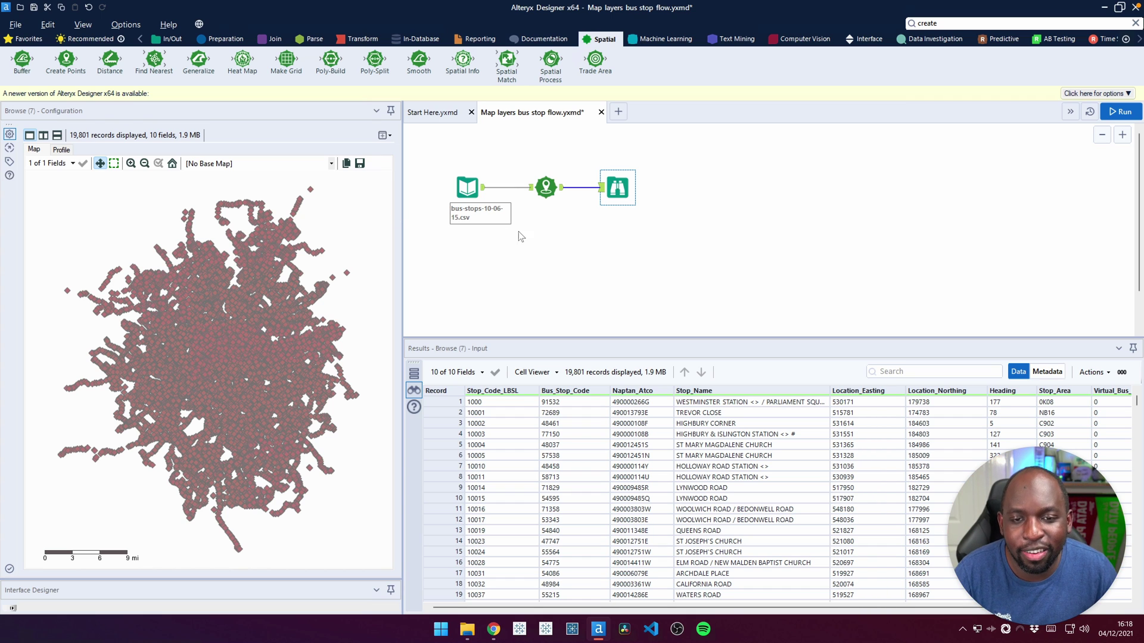
# - Swap the fields so X is Location_Easting and Y is Location_Northing, then rerun
pyautogui.click(545, 187)
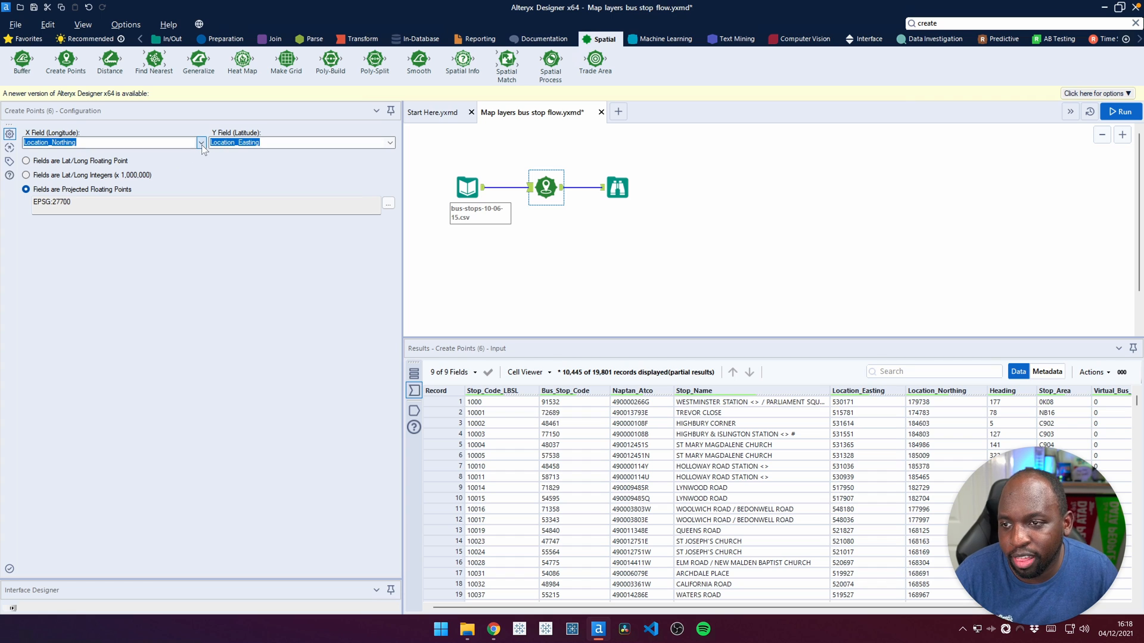
pyautogui.click(200, 142)
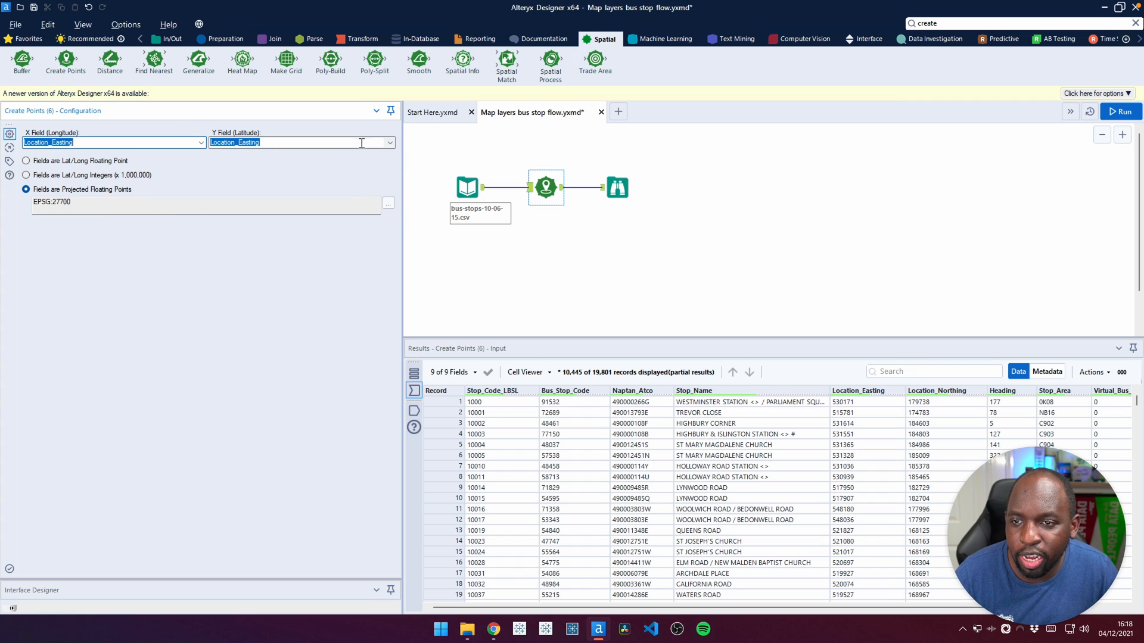
pyautogui.click(388, 142)
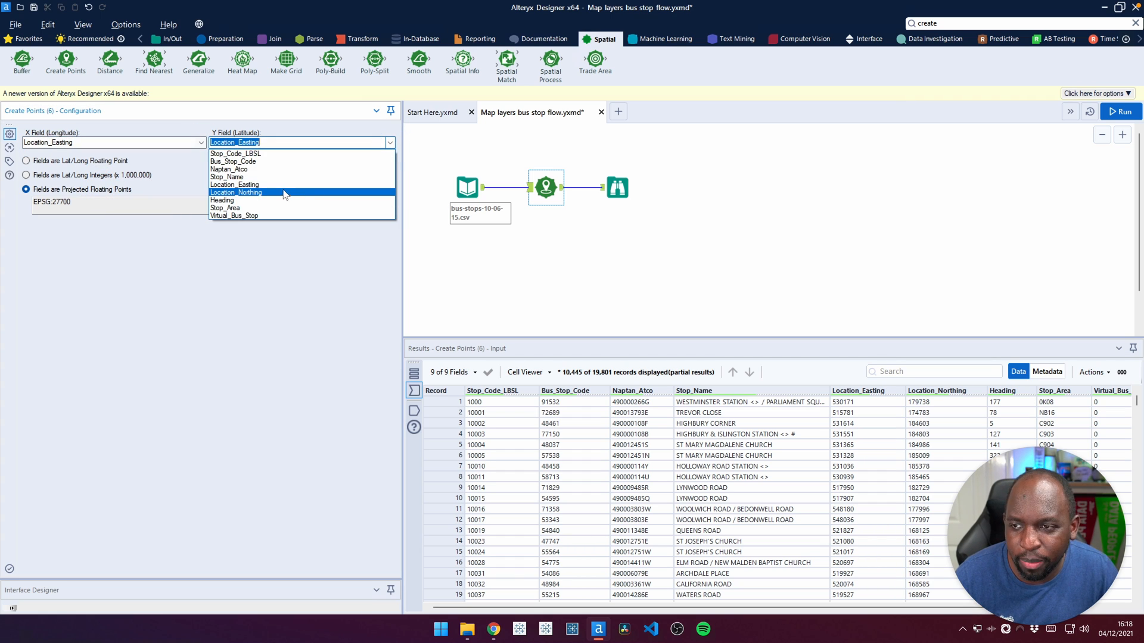
pyautogui.click(236, 192)
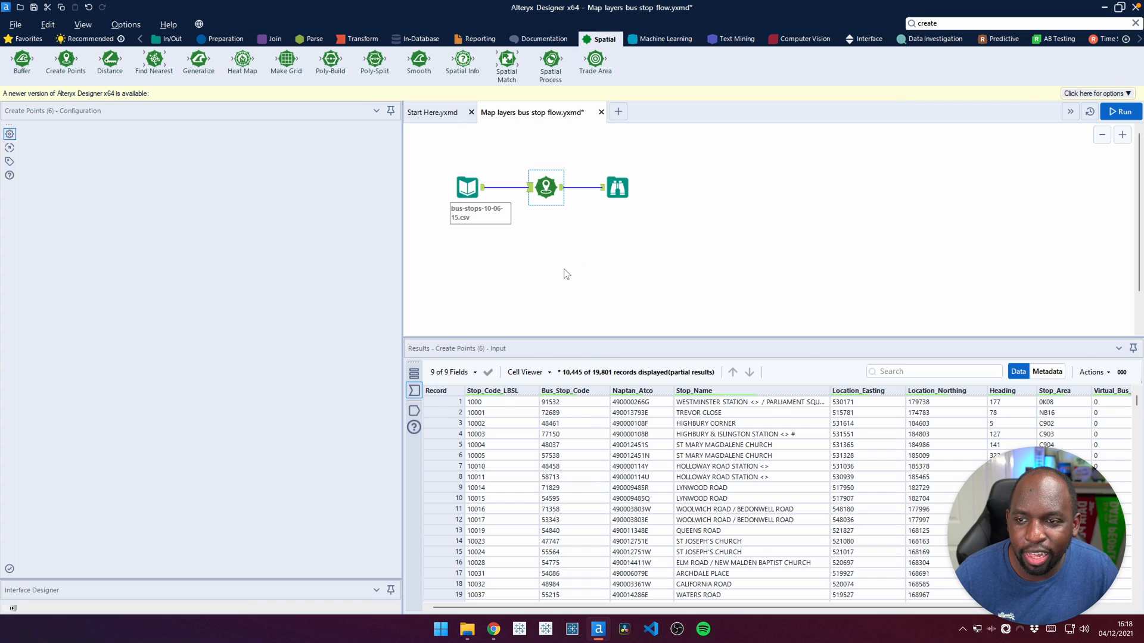
pyautogui.click(1121, 112)
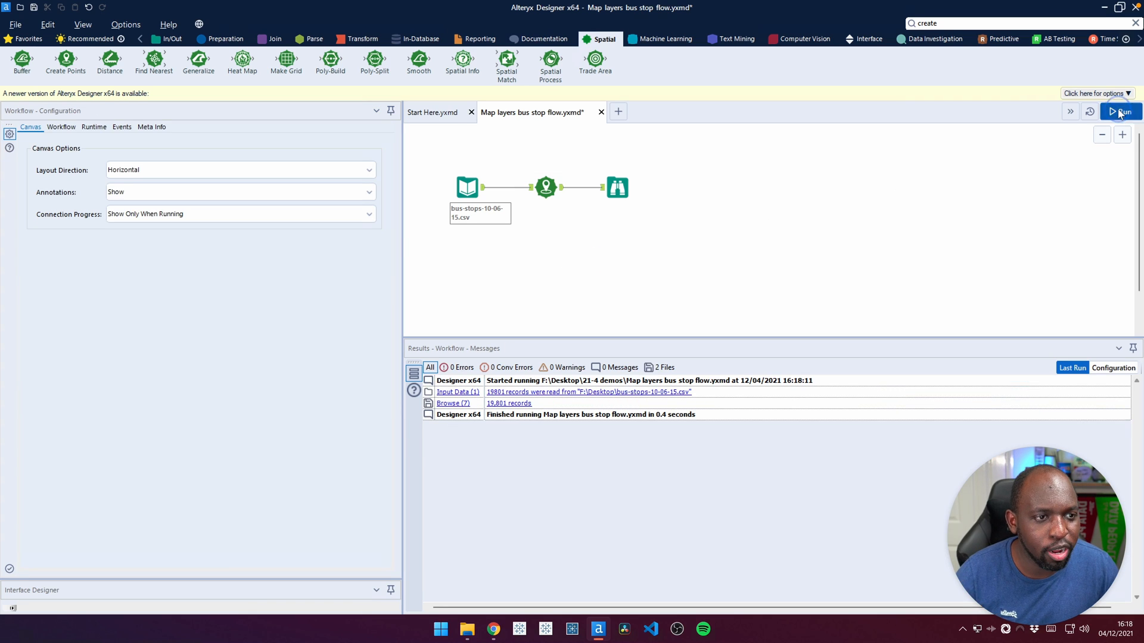
# - Rerun the workflow to replot the 19,801 points with corrected easting/northing
pyautogui.click(1120, 110)
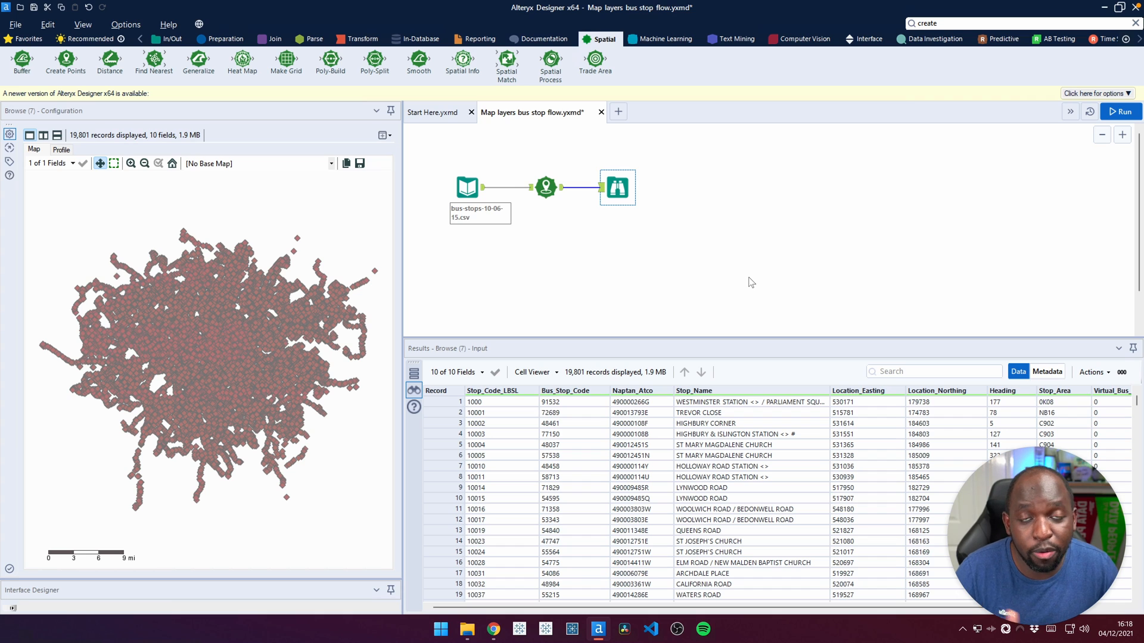
pyautogui.moveTo(650, 199)
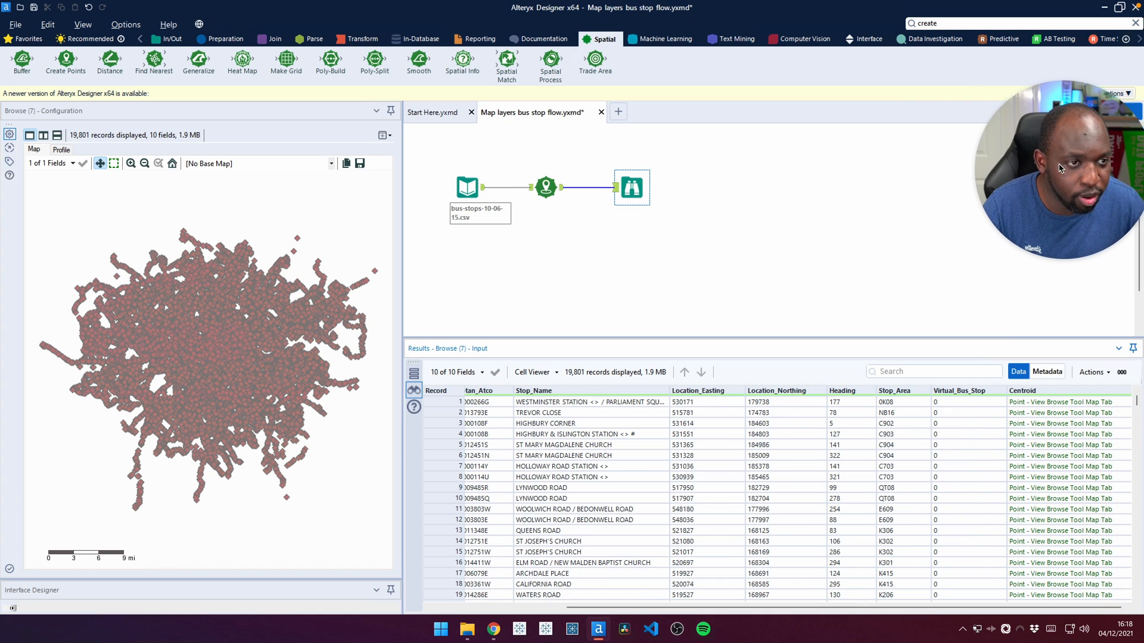
pyautogui.moveTo(1054, 428)
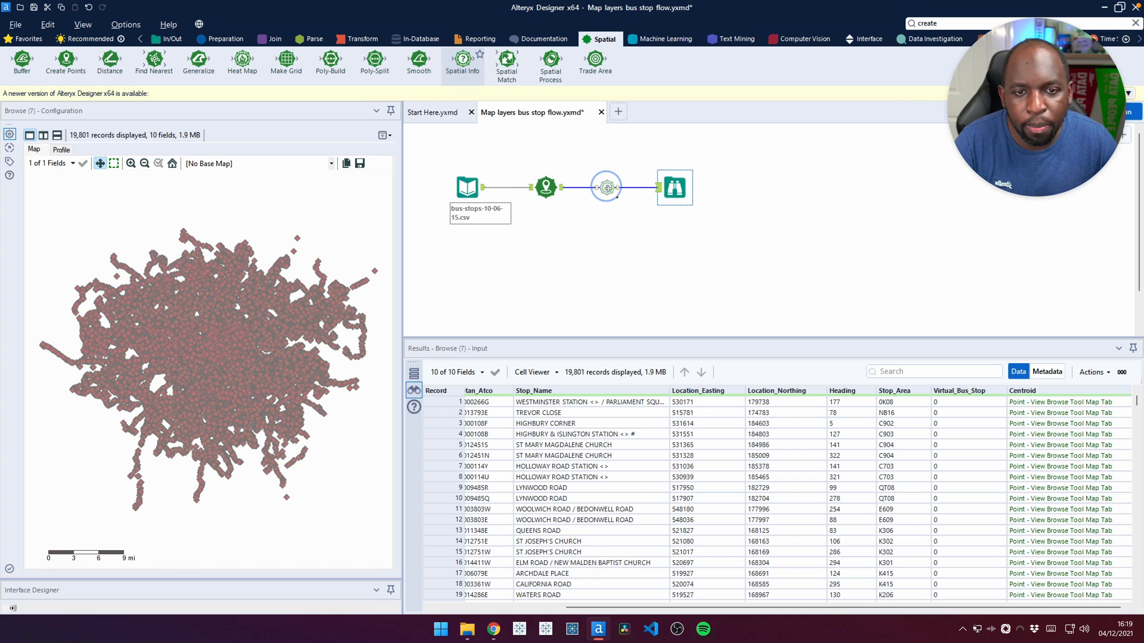
# - Insert a Spatial Info tool before Browse, outputting Centroid as X and Y fields in WGS84
pyautogui.click(605, 187)
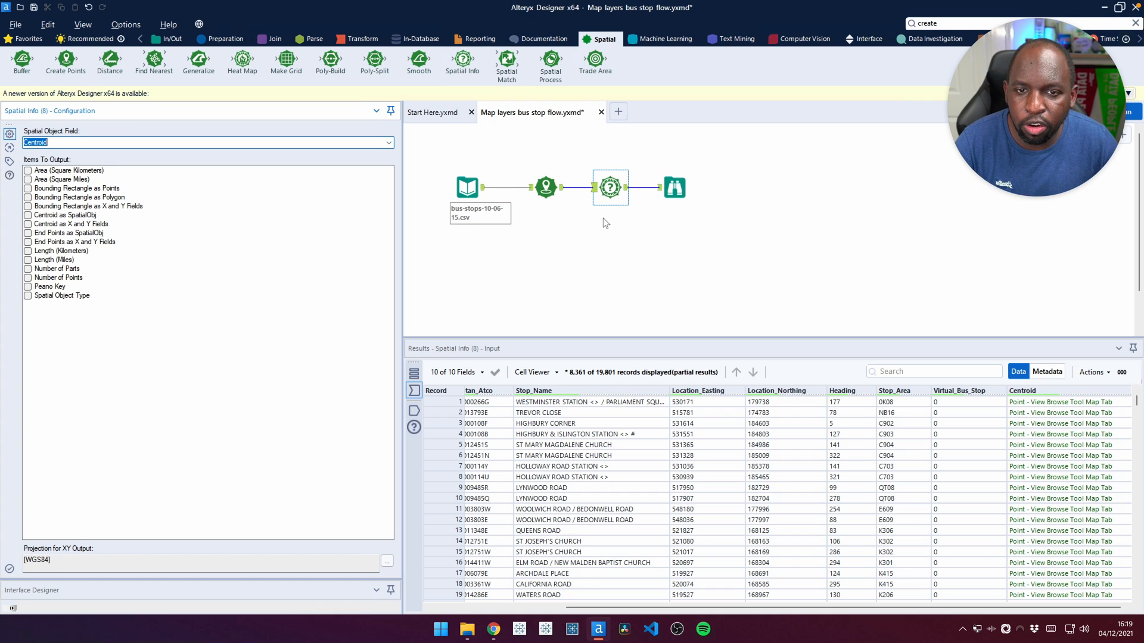
pyautogui.moveTo(134, 248)
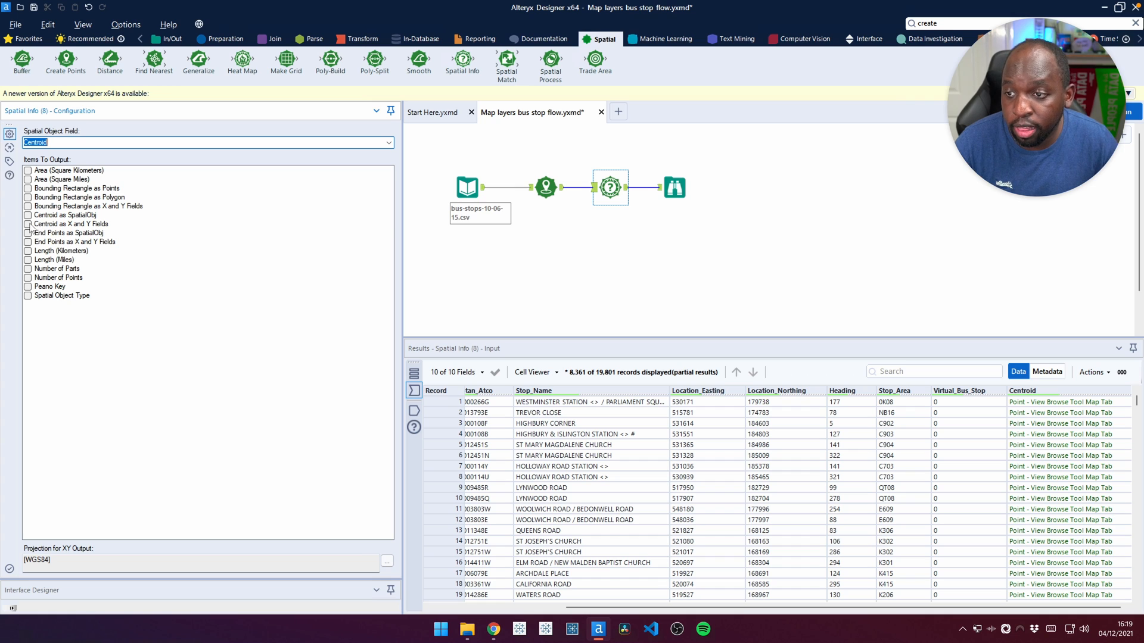
pyautogui.click(27, 224)
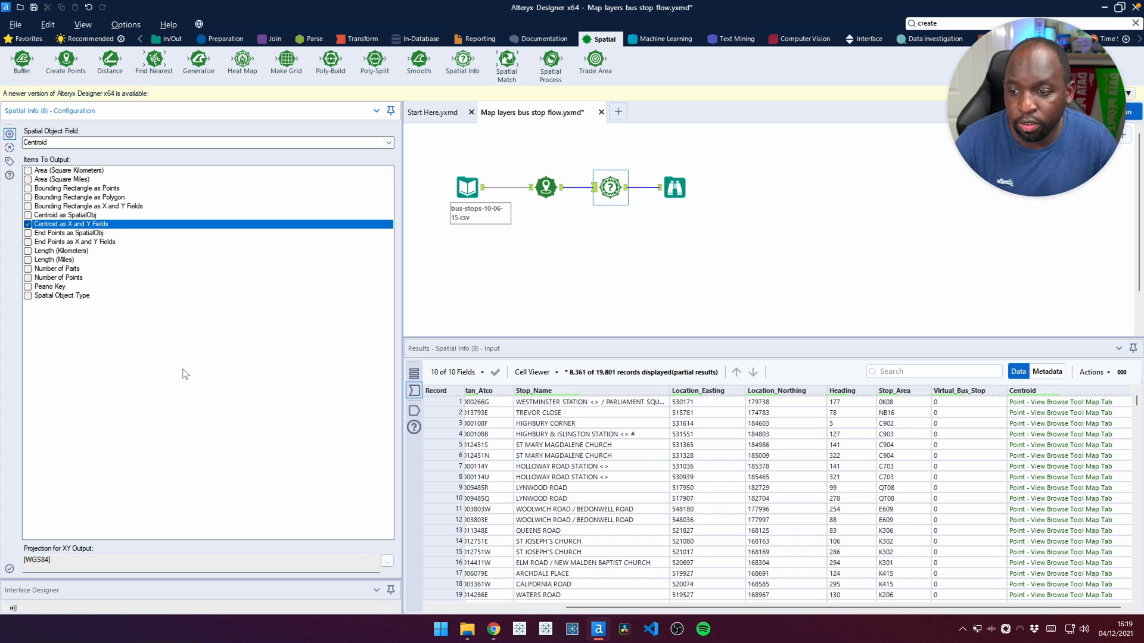
pyautogui.moveTo(274, 453)
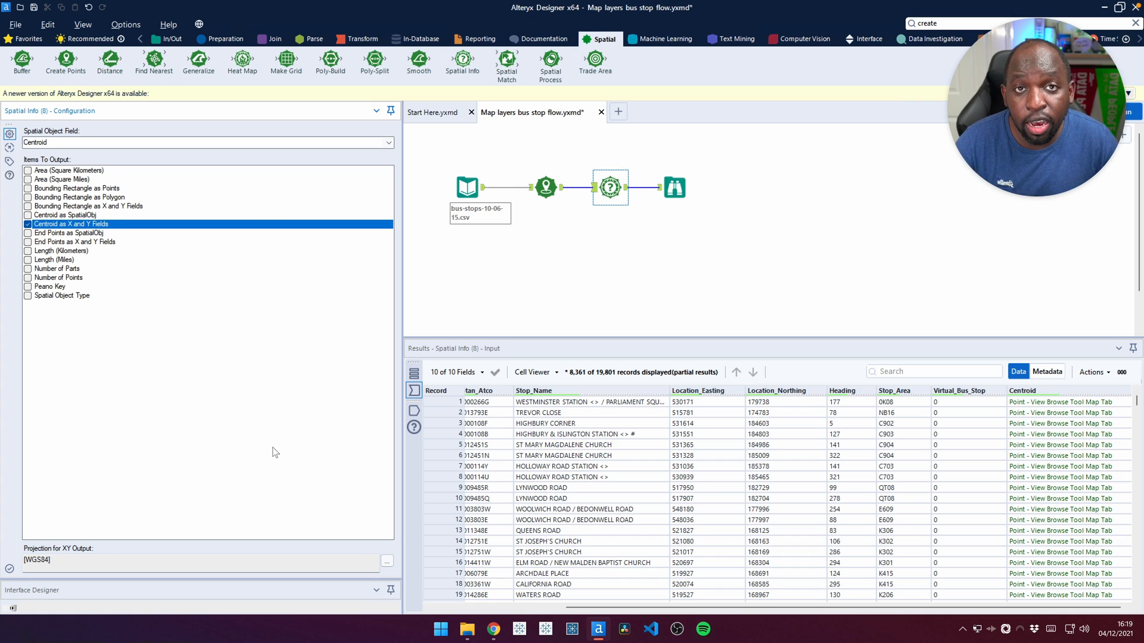
pyautogui.moveTo(239, 483)
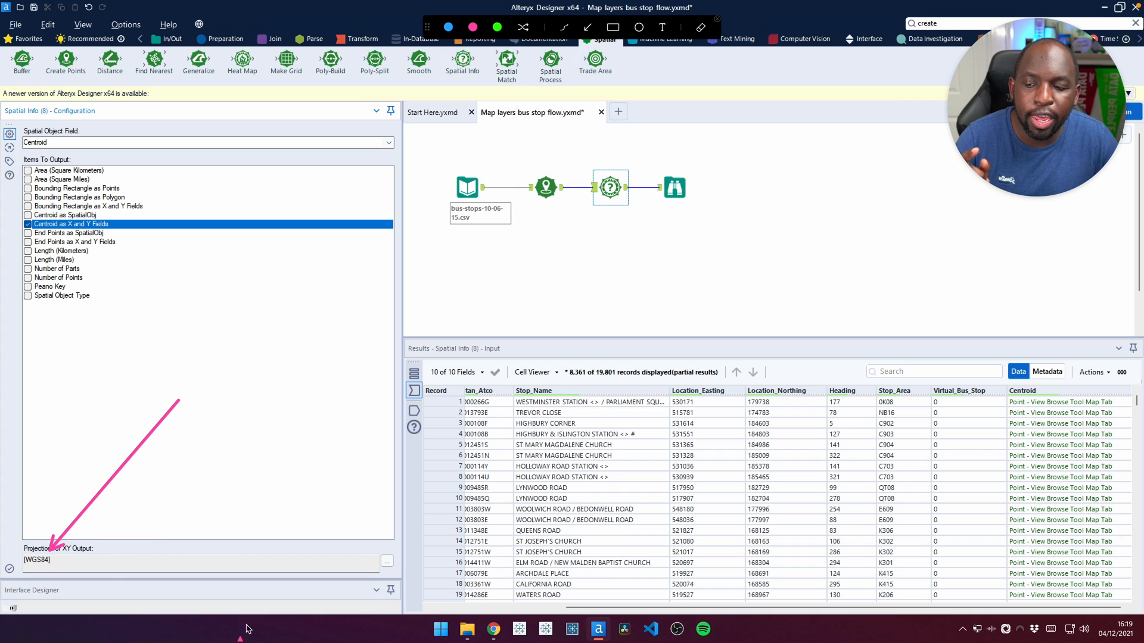
pyautogui.moveTo(247, 530)
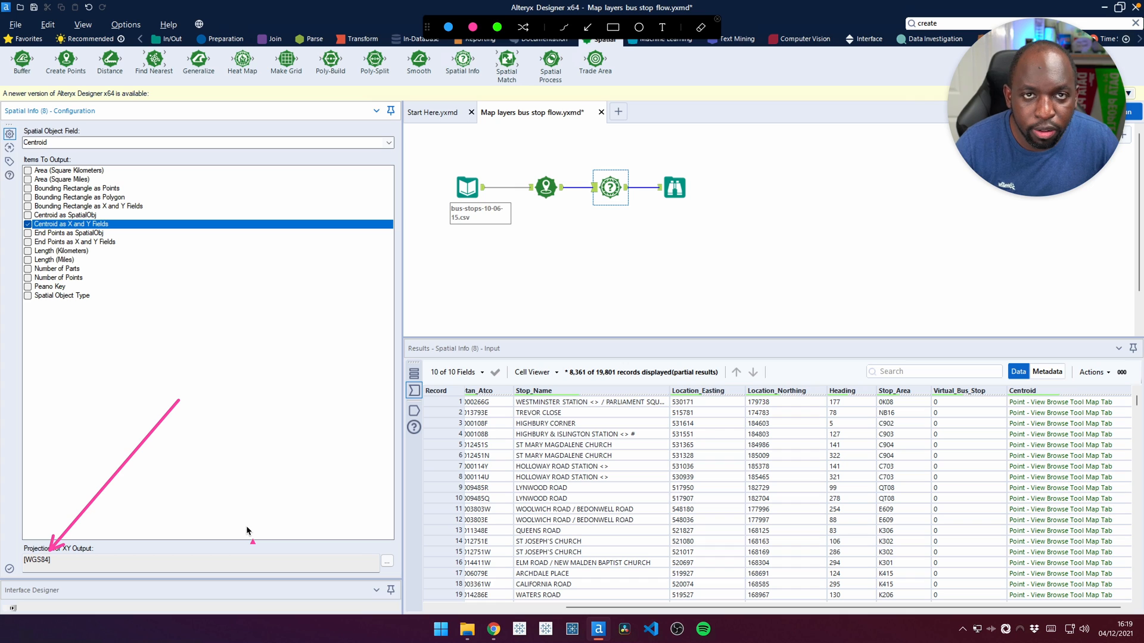
pyautogui.moveTo(250, 532)
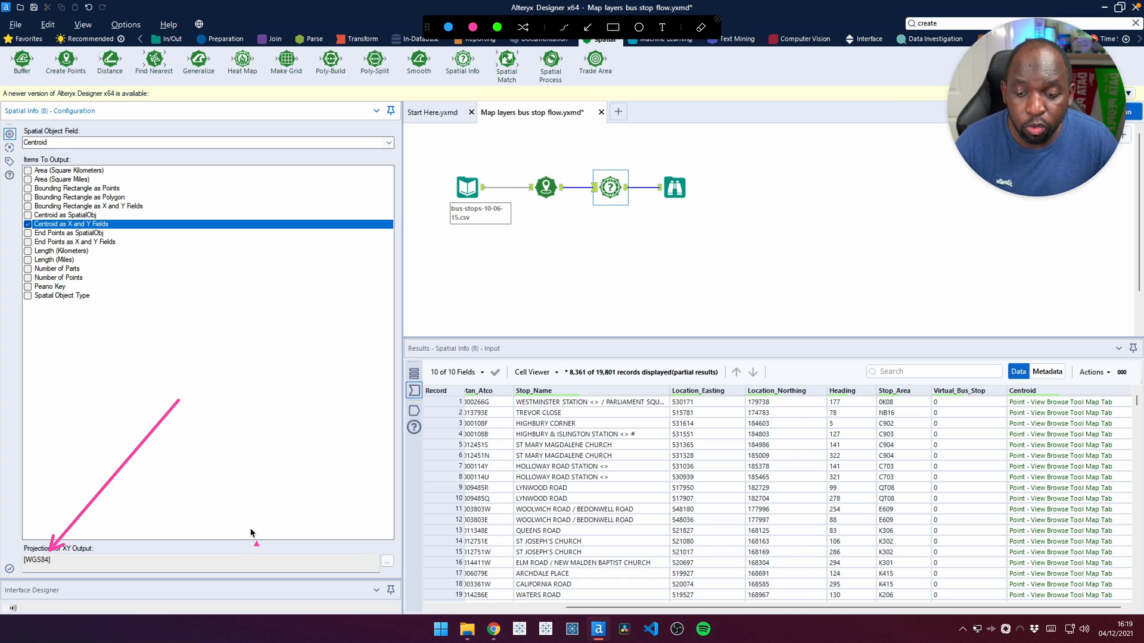
pyautogui.moveTo(387, 566)
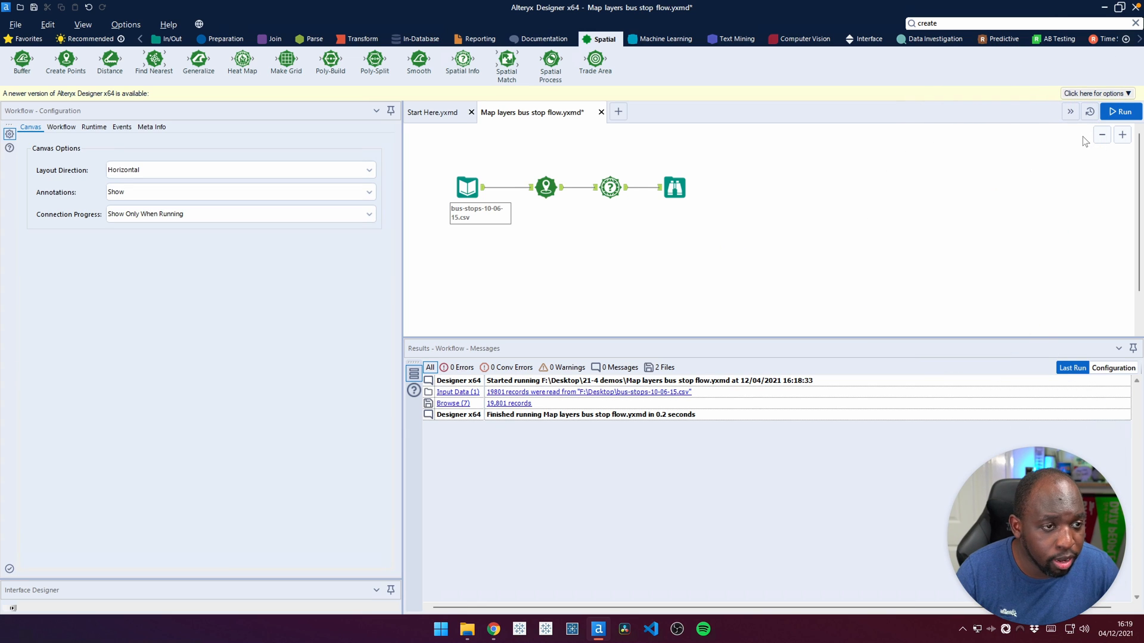
# - Run the workflow and check the new CentroidX and CentroidY columns in the Browse results
pyautogui.click(1123, 112)
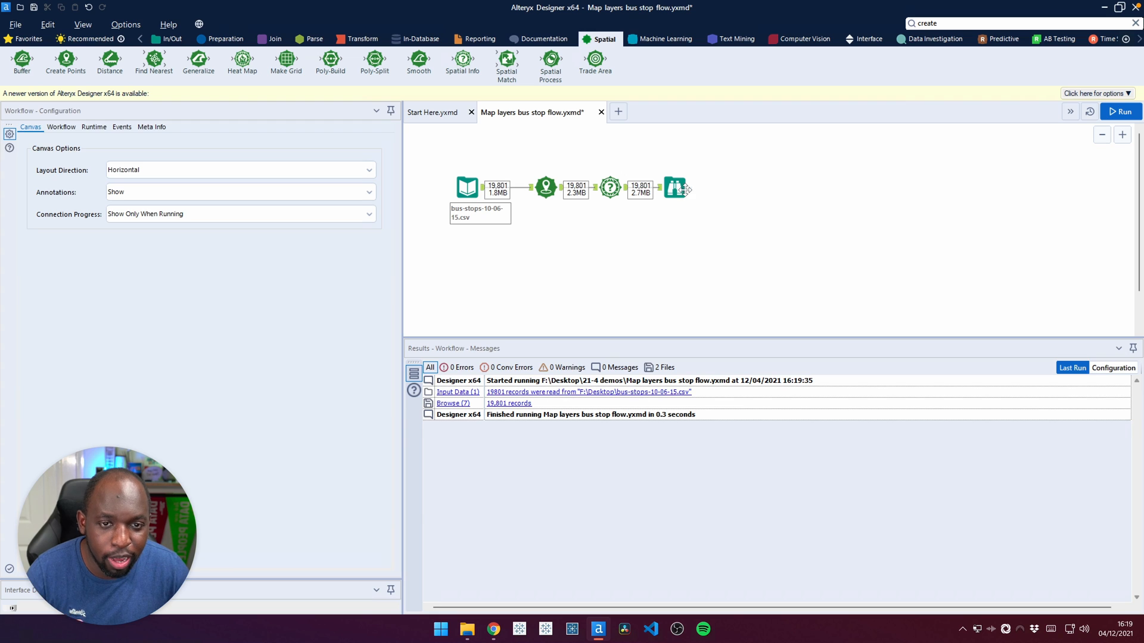
pyautogui.click(673, 187)
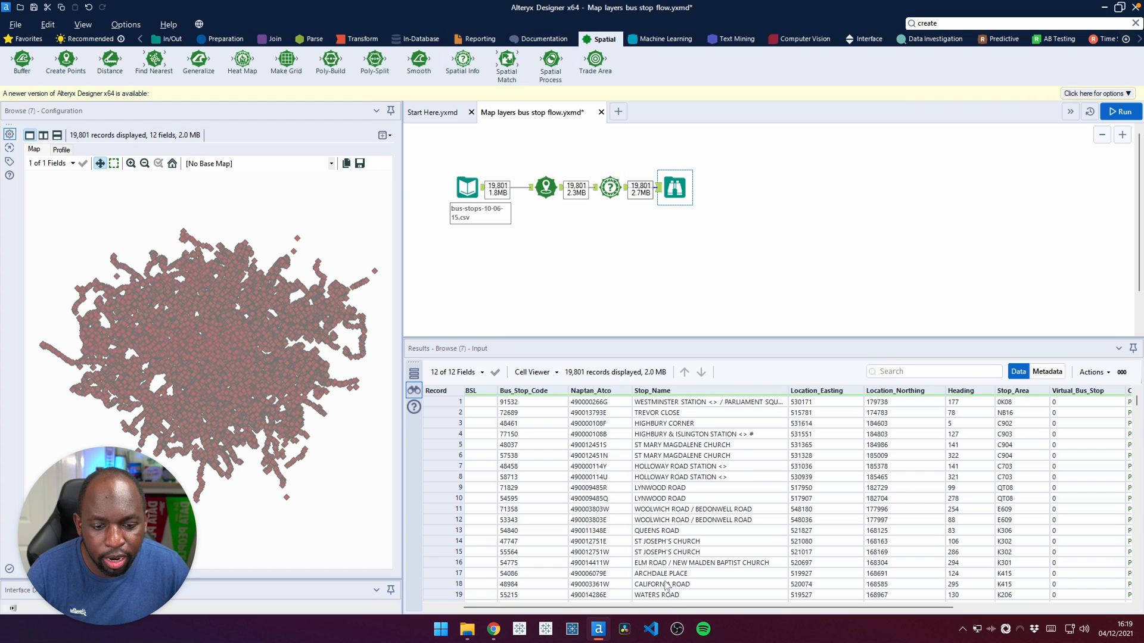
pyautogui.hscroll(3)
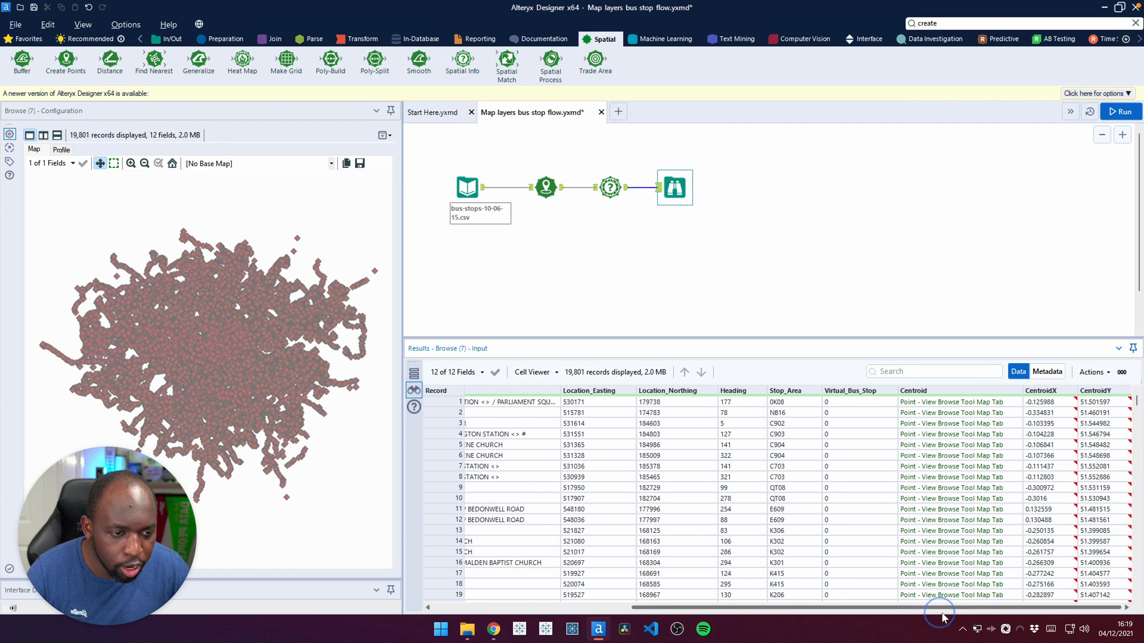
pyautogui.moveTo(1041, 404)
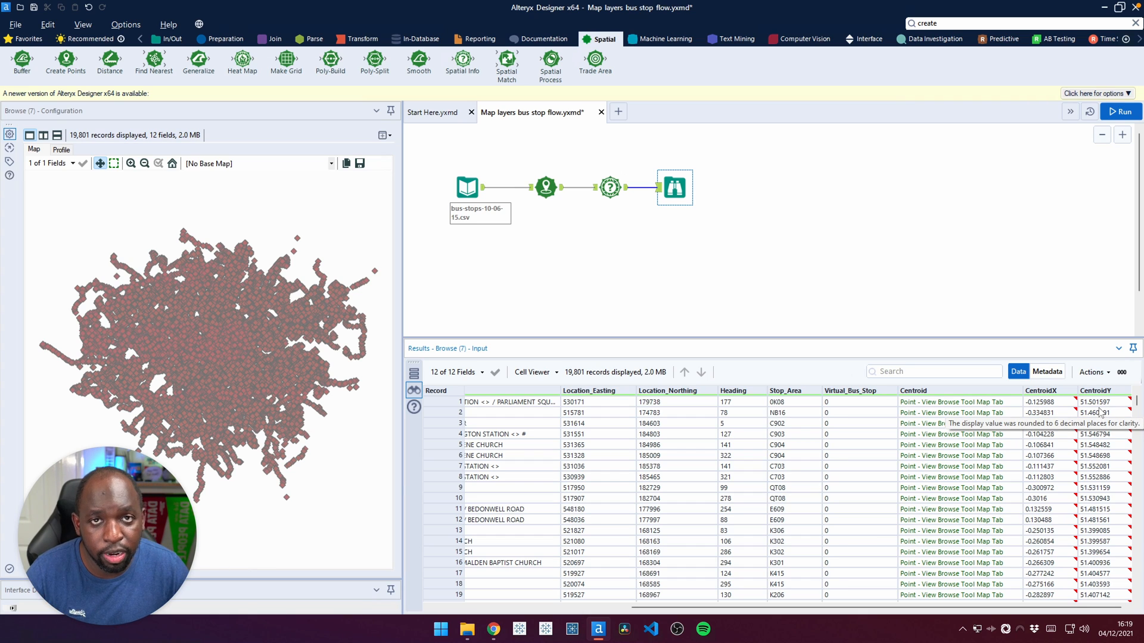
pyautogui.moveTo(800, 281)
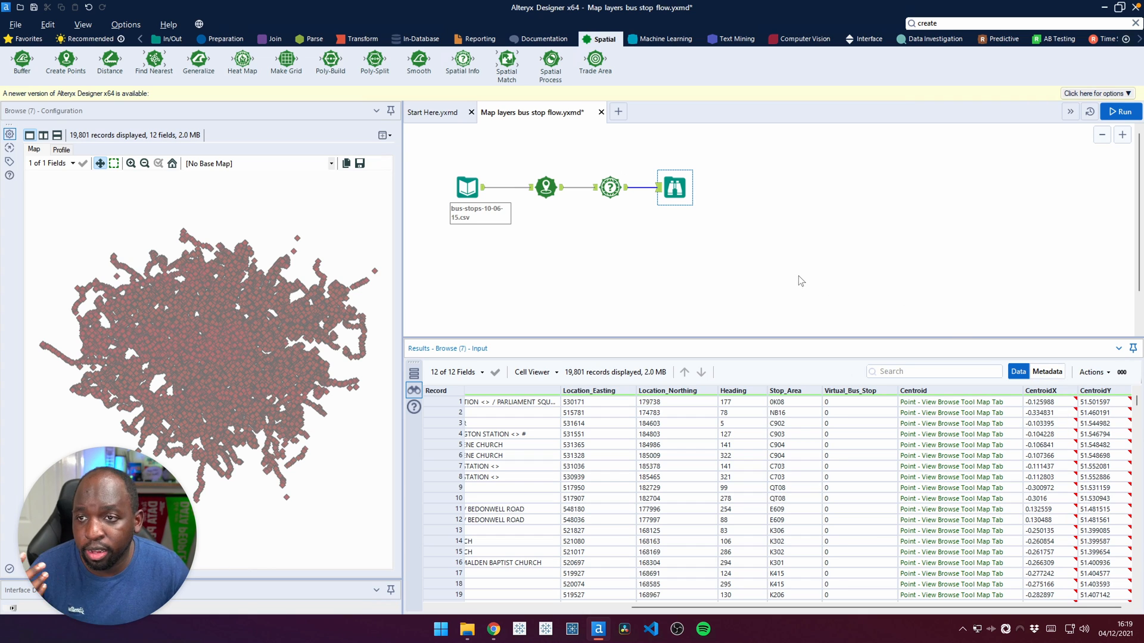
pyautogui.click(171, 38)
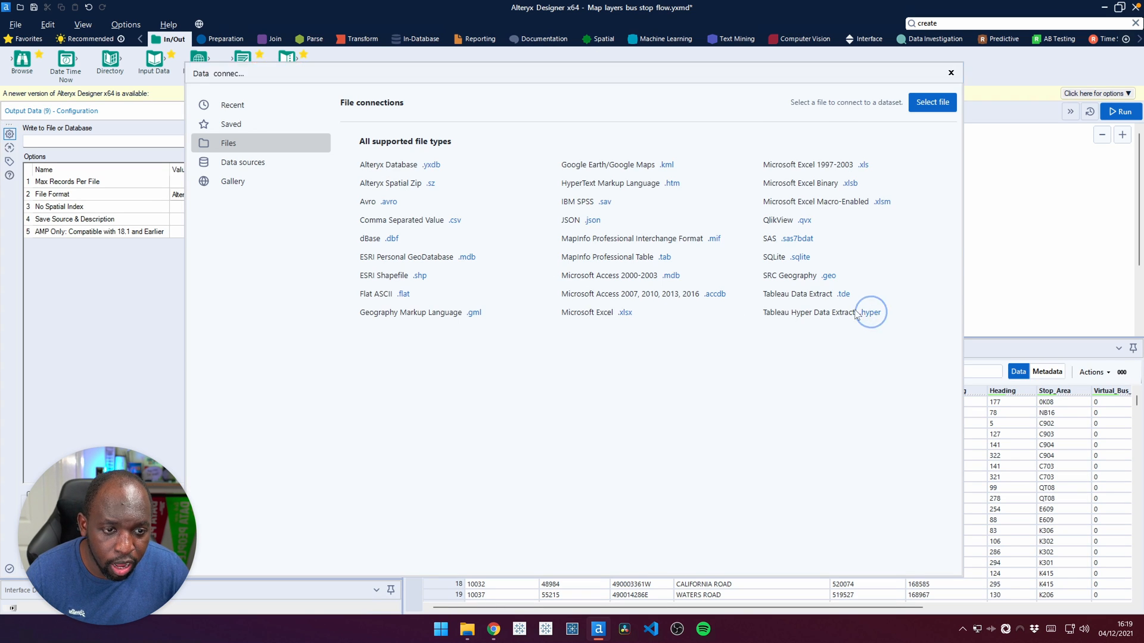
# - Write the output as Tableau Hyper extract Bus data v2.hyper in the demos folder
pyautogui.click(822, 312)
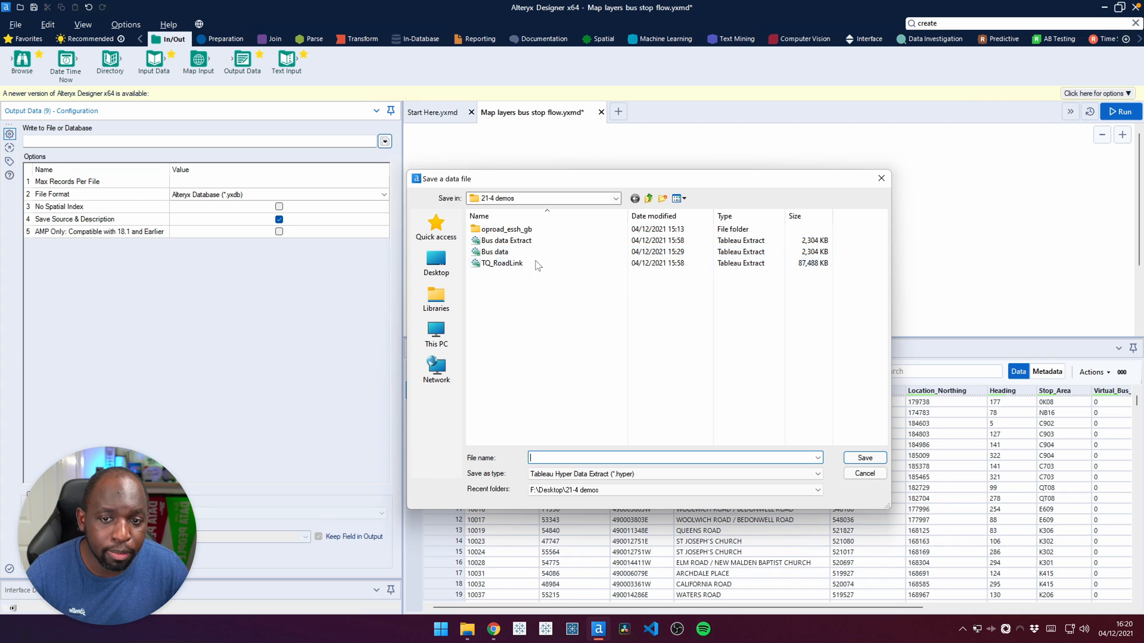
pyautogui.moveTo(518, 285)
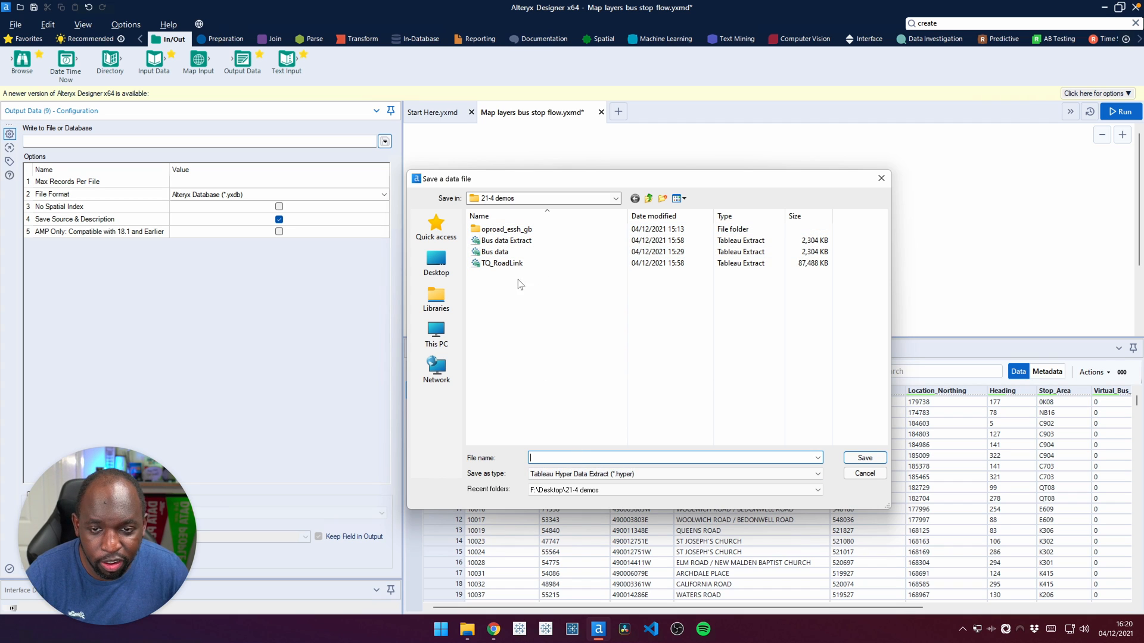
pyautogui.click(495, 252)
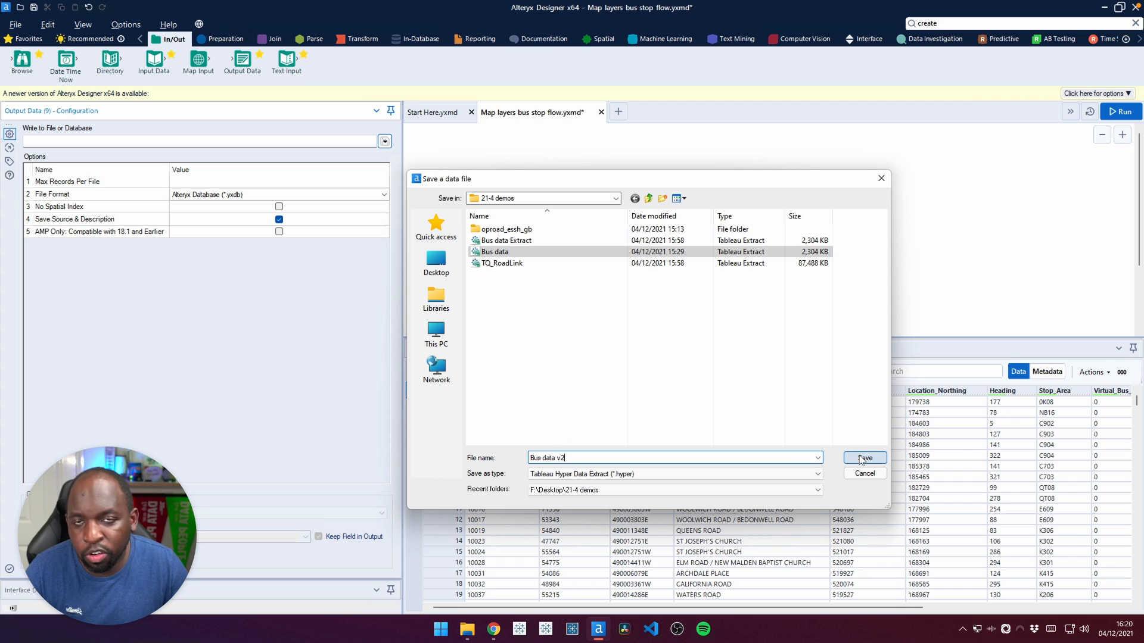
pyautogui.moveTo(860, 444)
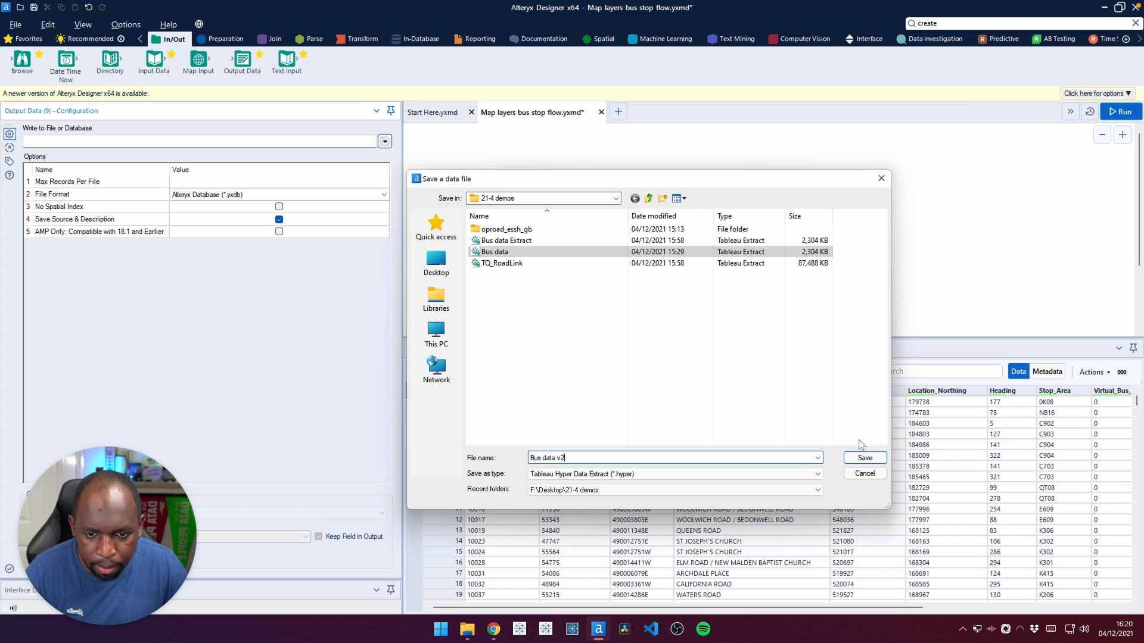
pyautogui.moveTo(872, 453)
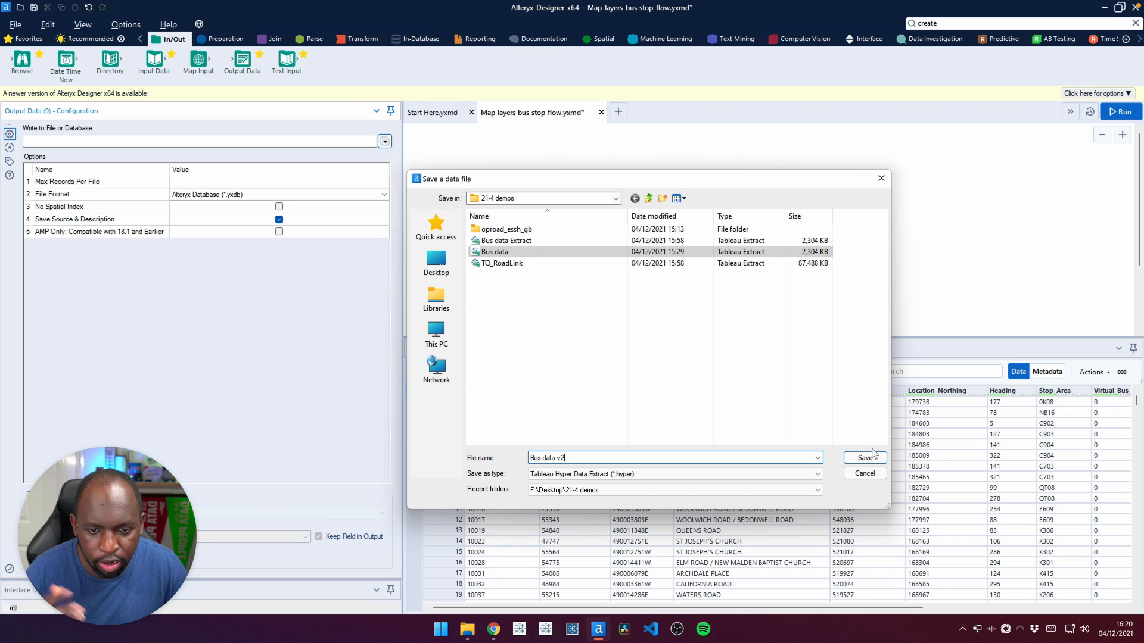
pyautogui.click(865, 457)
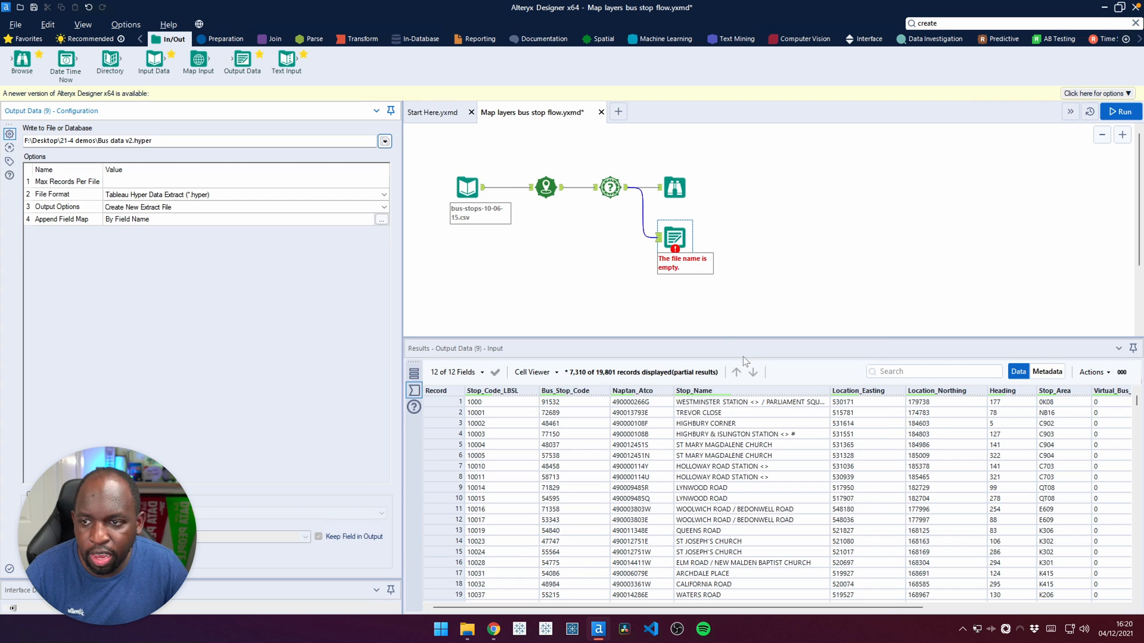
# - Run the workflow, writing all 19,801 records to Bus data v2.hyper, then revisit the Create Points tool
pyautogui.click(1122, 112)
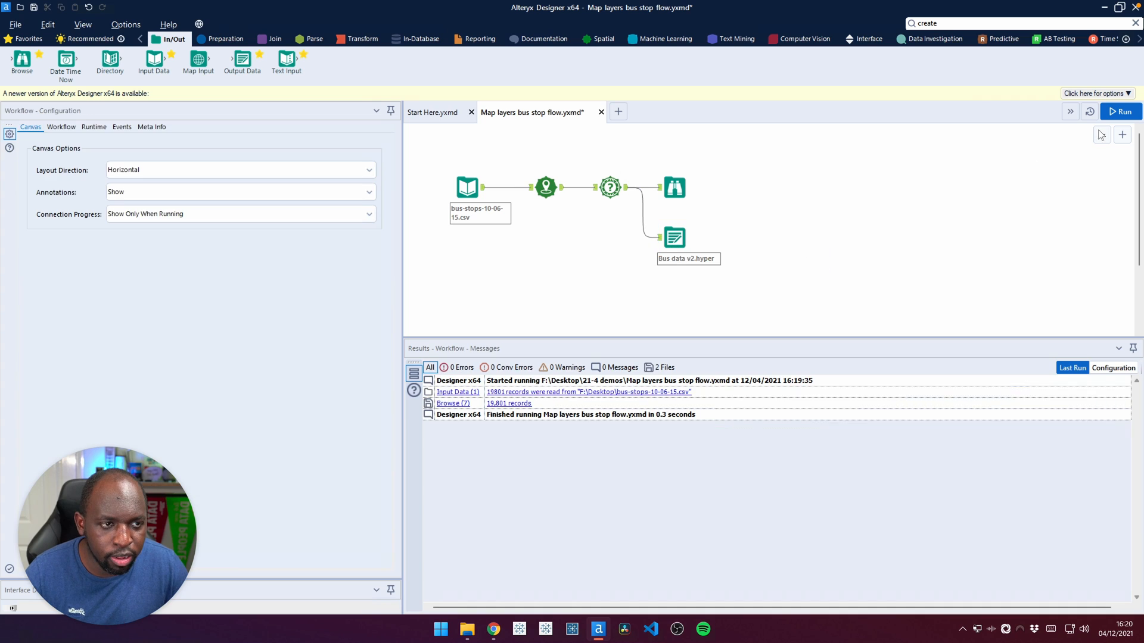
pyautogui.click(1121, 111)
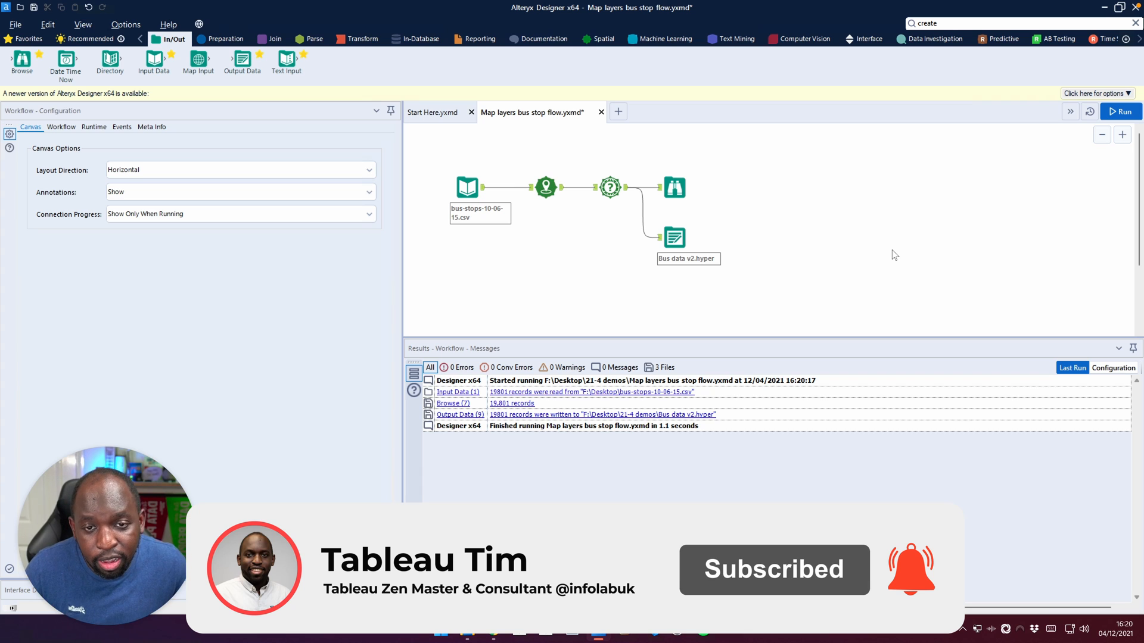
pyautogui.moveTo(638, 214)
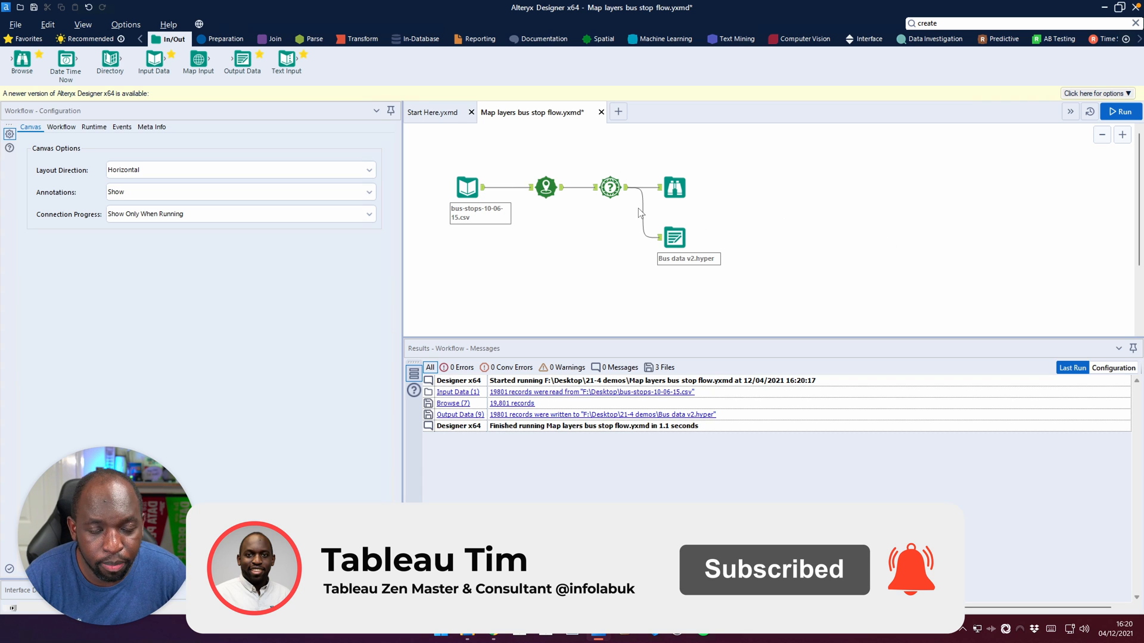
pyautogui.click(545, 187)
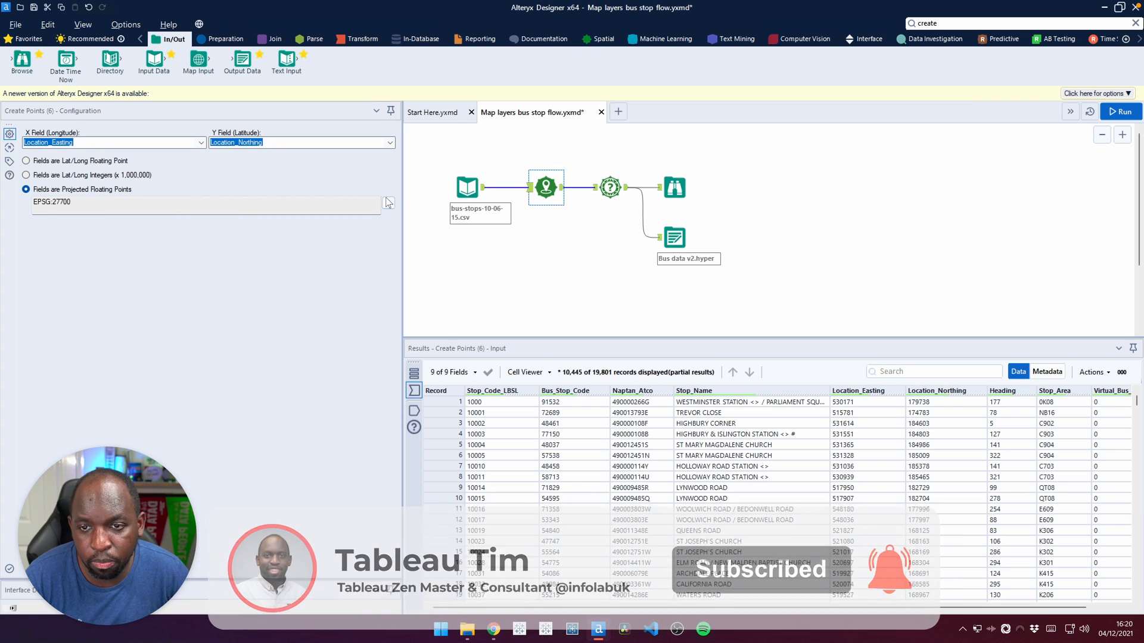